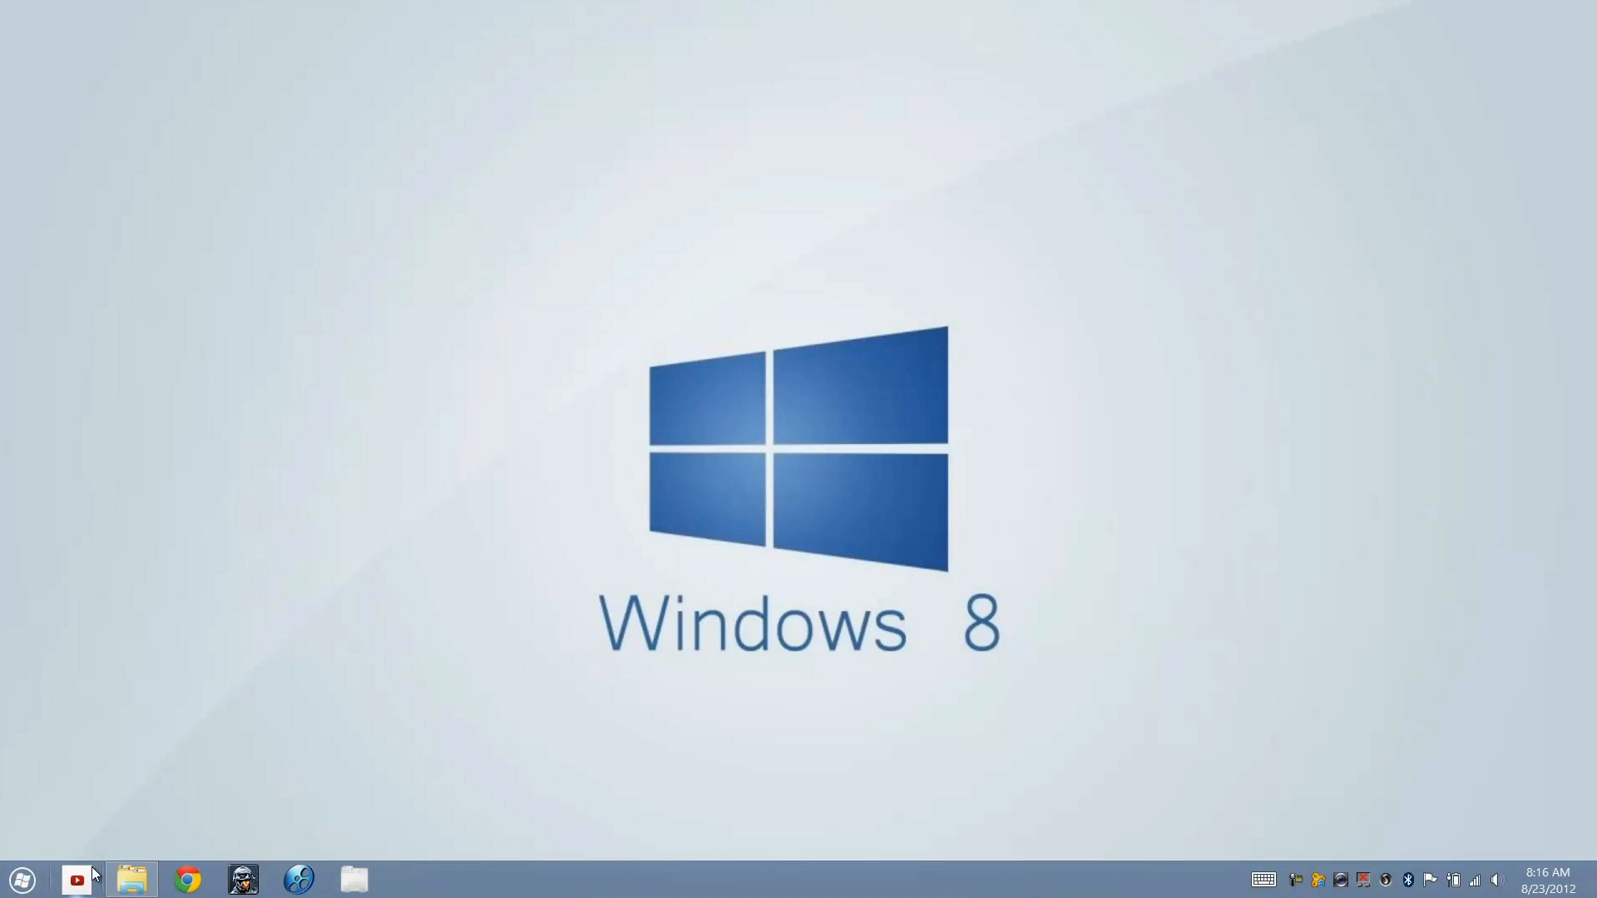
Set the Red 1920x1080 image from Windows 8 Wallpapers 3 as the desktop background
left_click(130, 878)
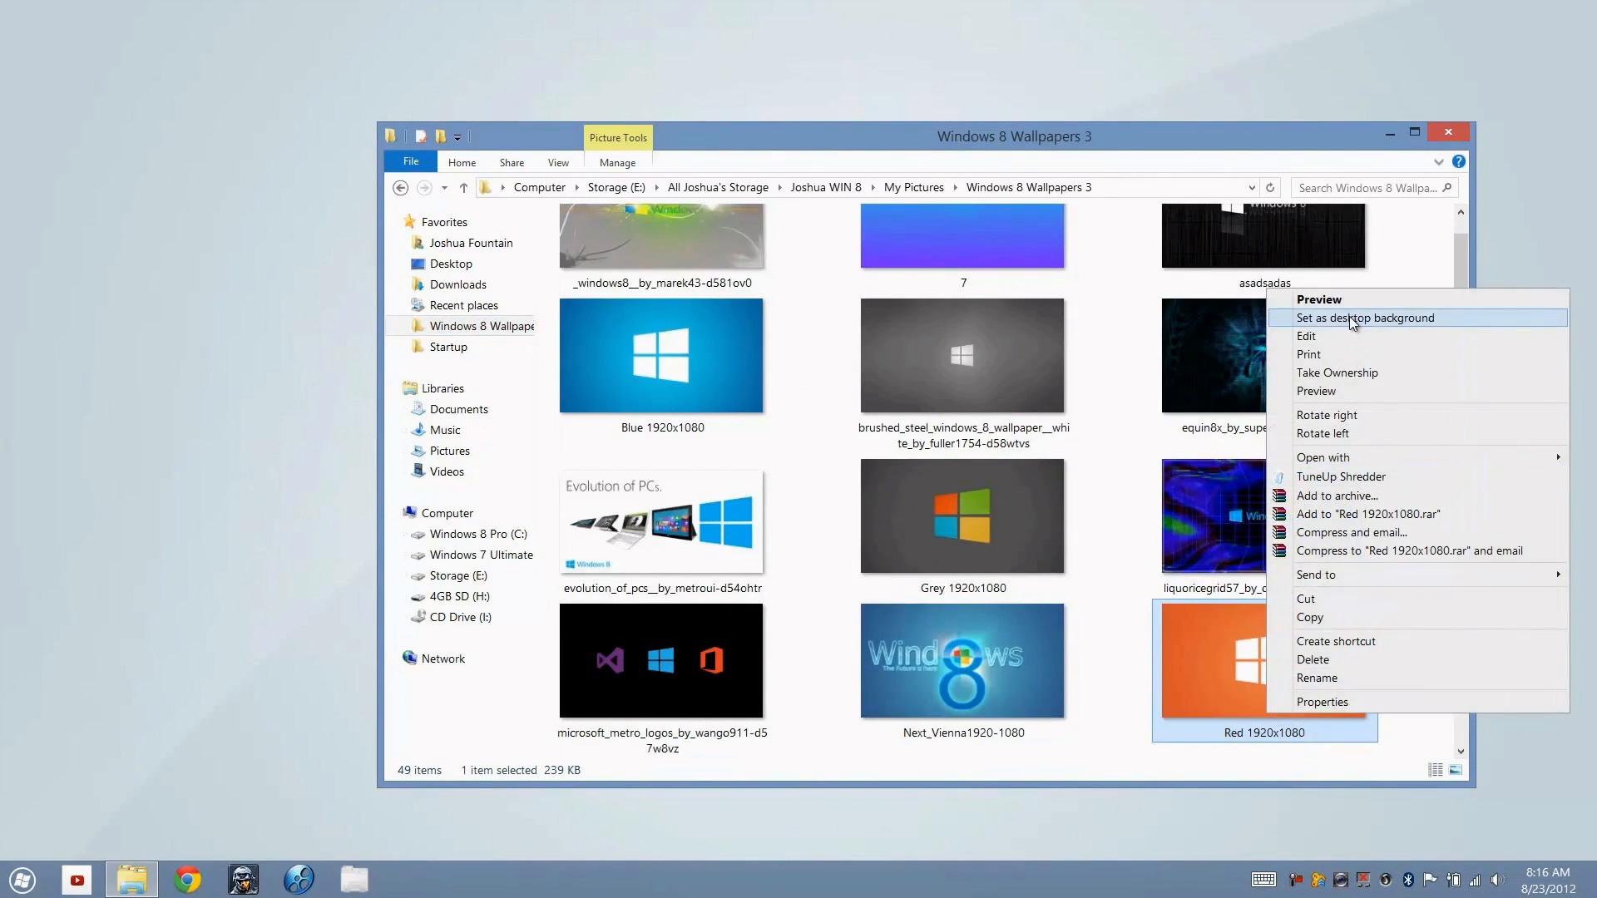
left_click(1364, 318)
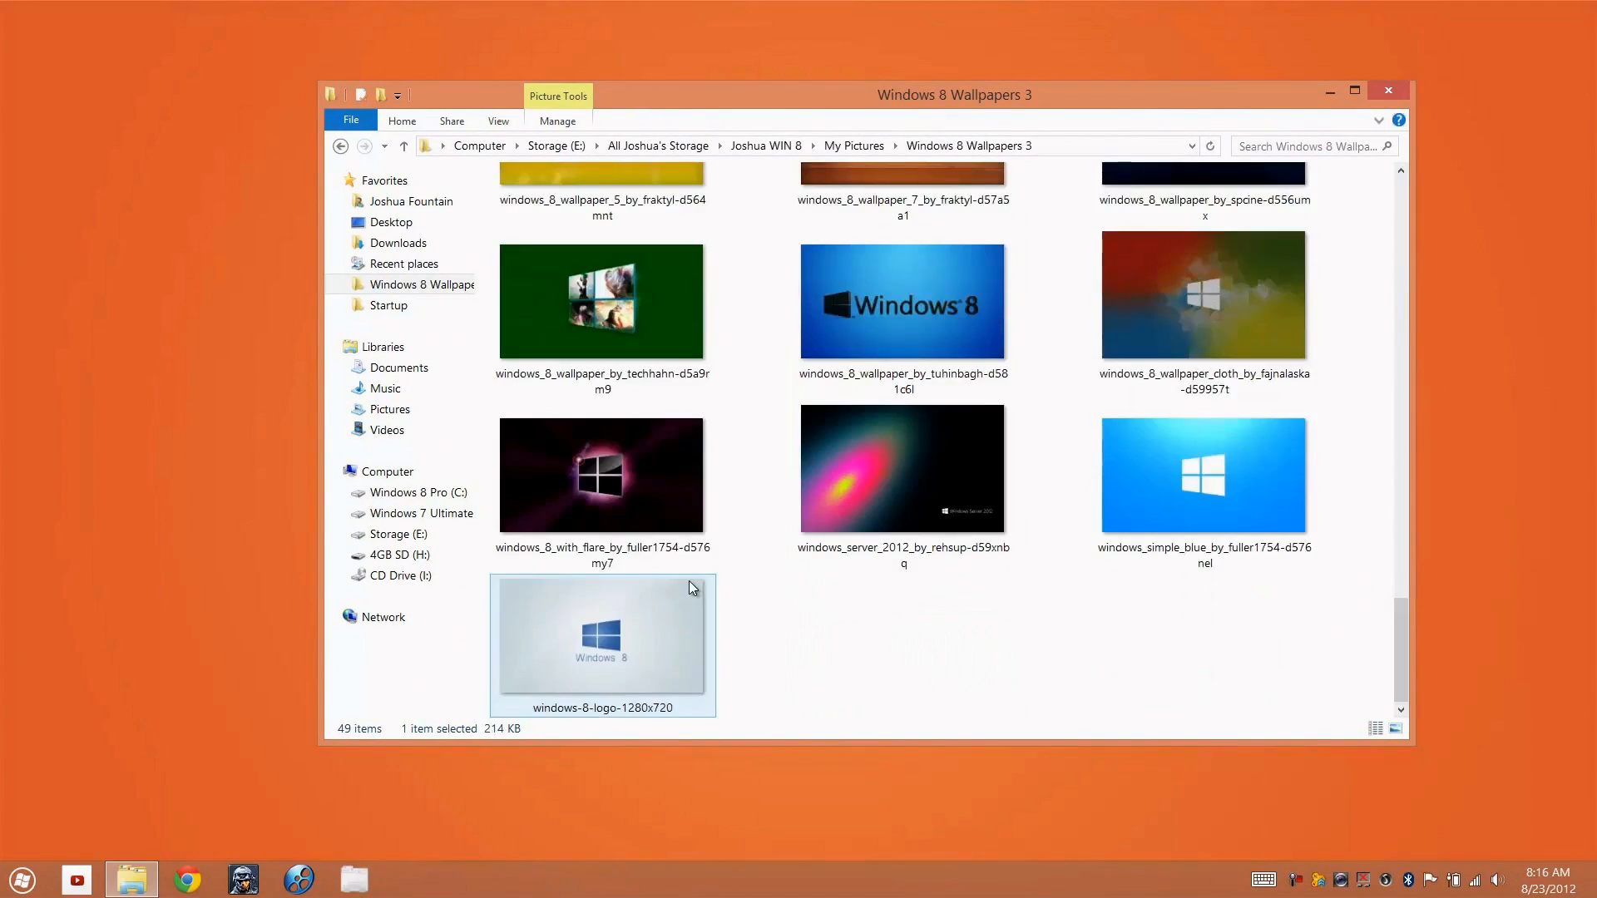
right_click(600, 633)
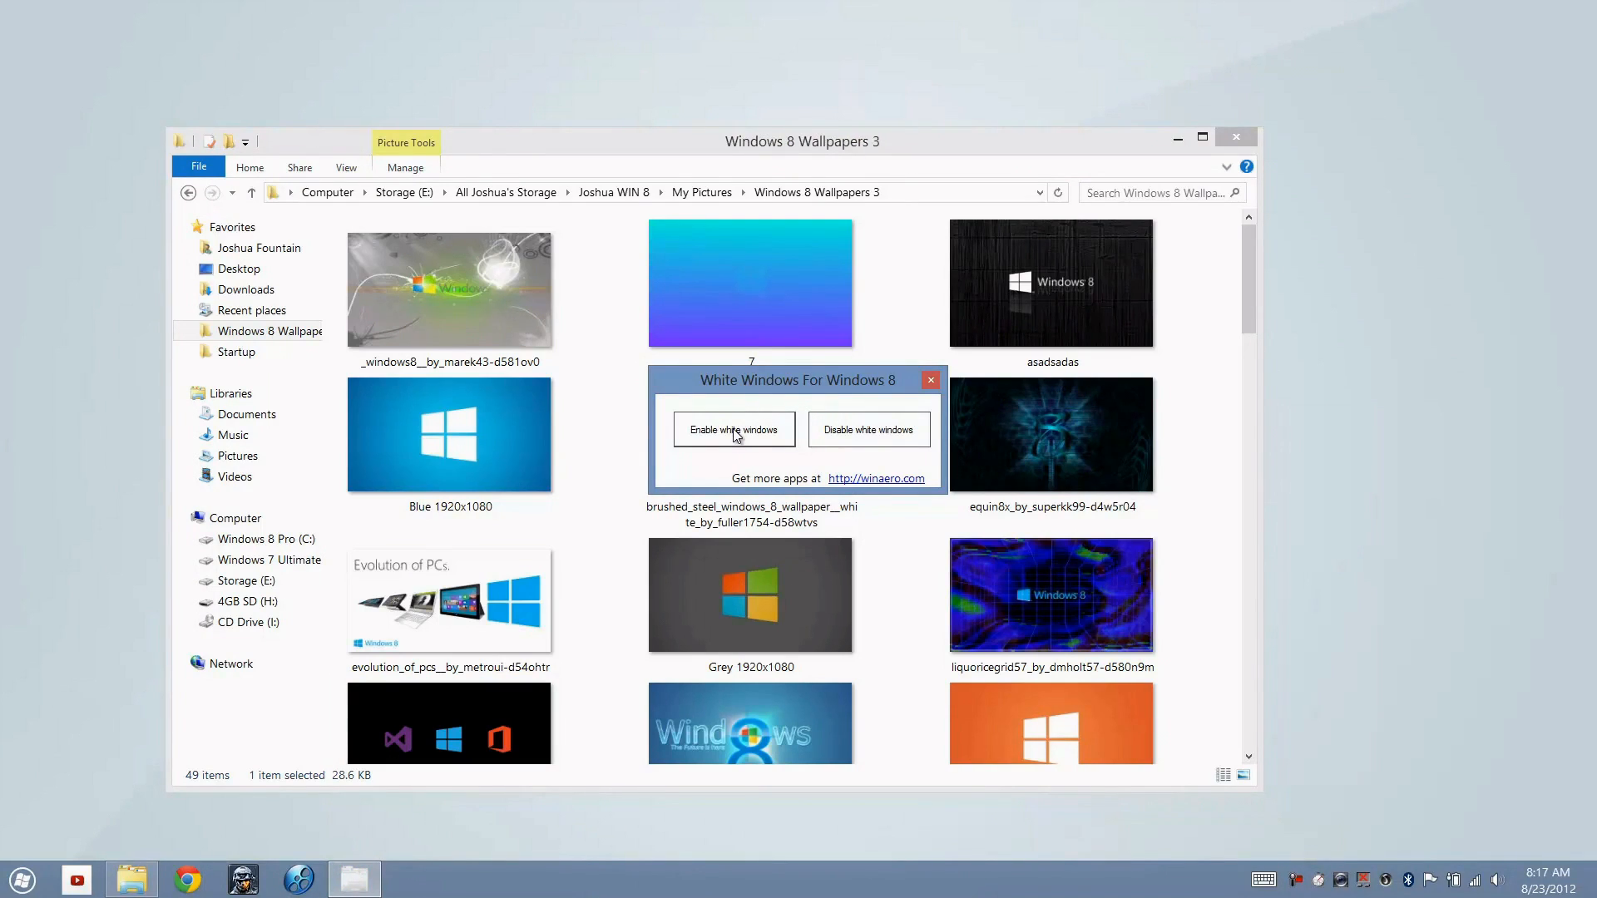
mouse_move(830, 430)
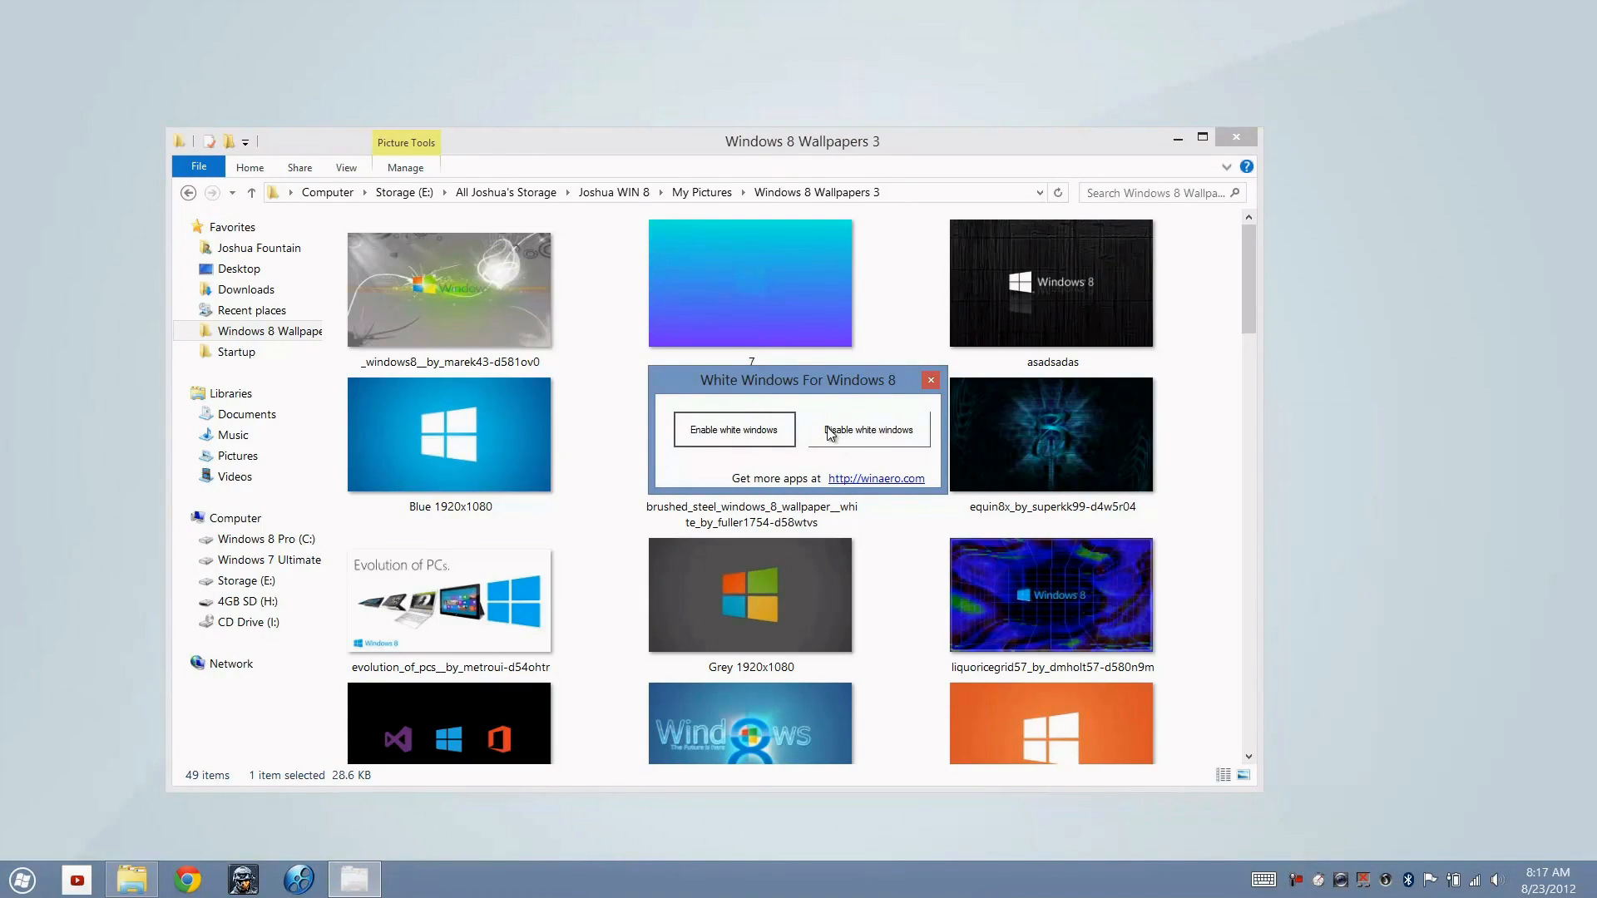
mouse_move(800, 396)
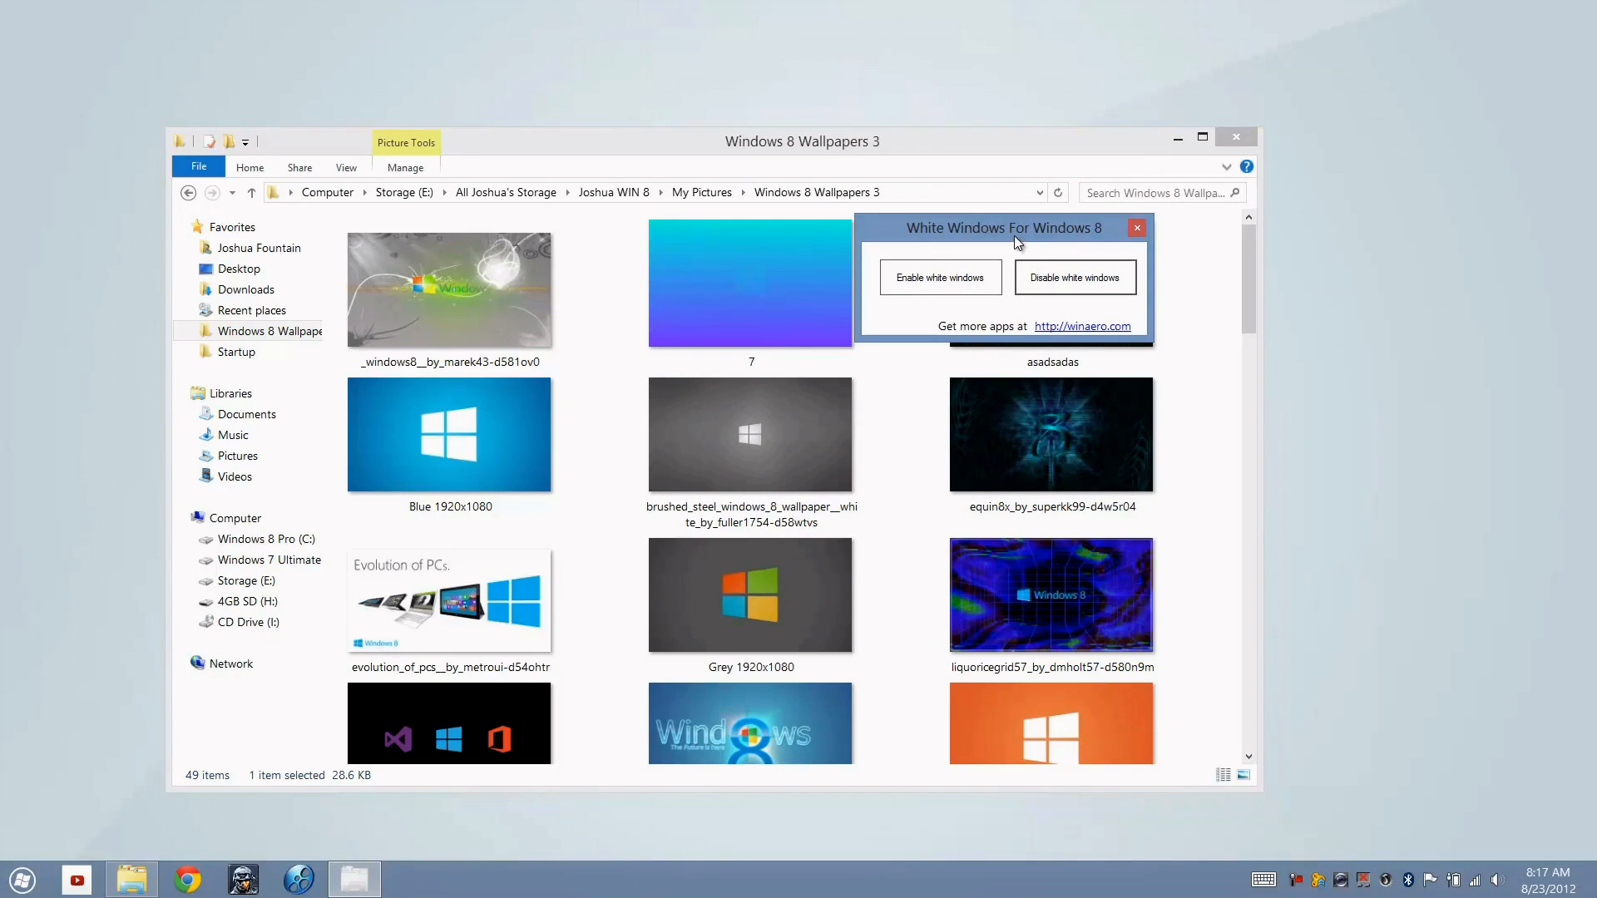
mouse_move(1004, 146)
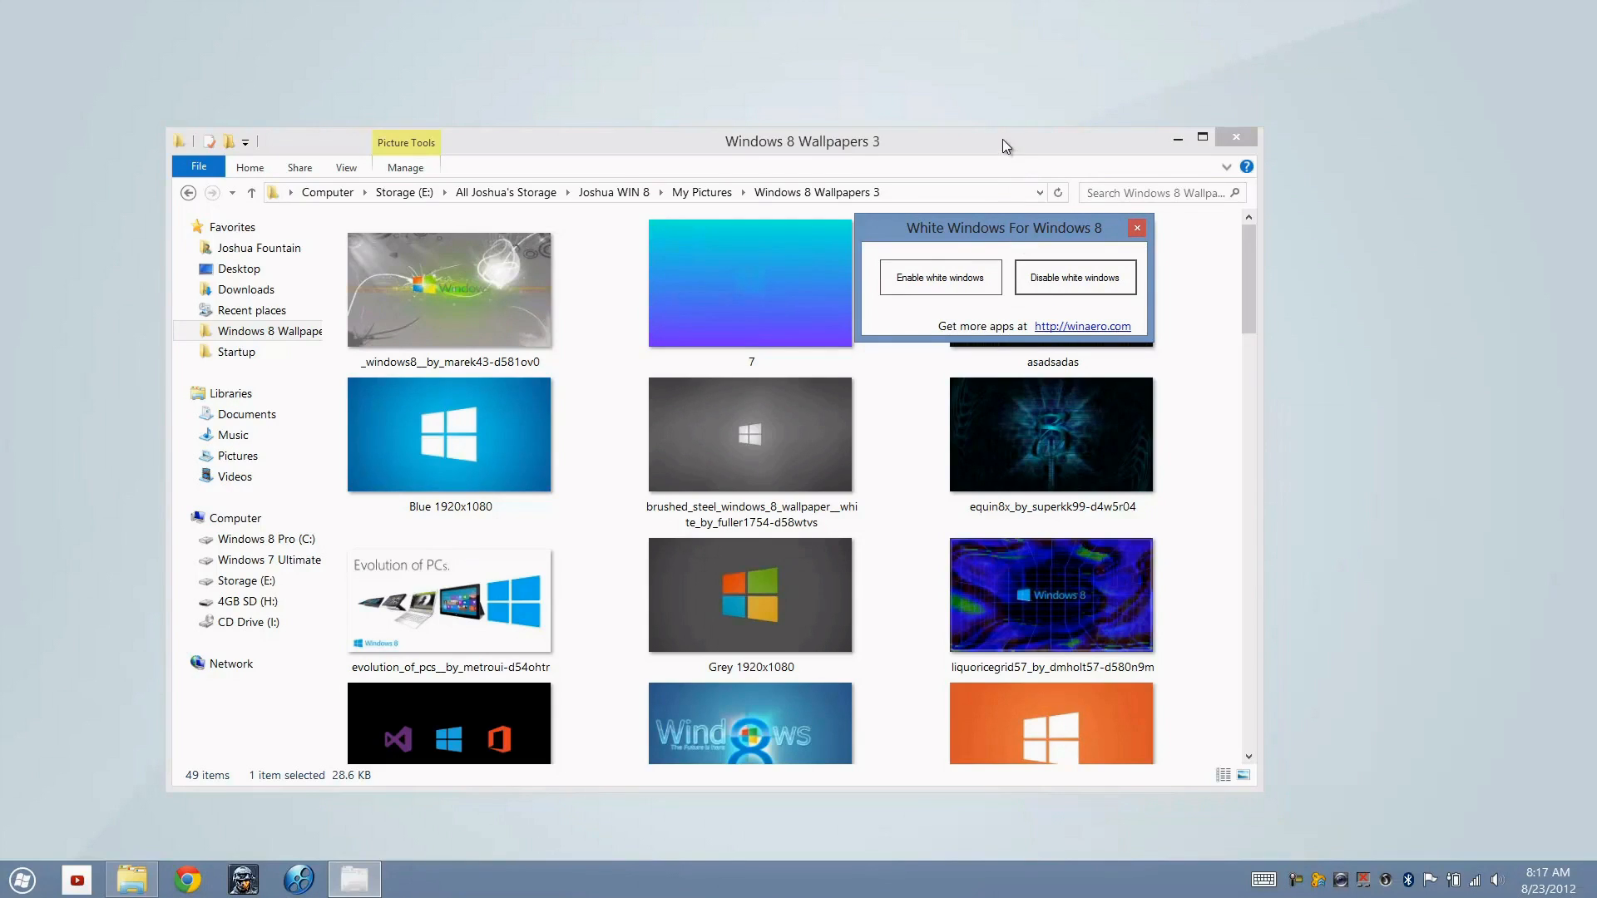
Enable white windows, move the White Windows tool to confirm, and close it
left_click(1136, 227)
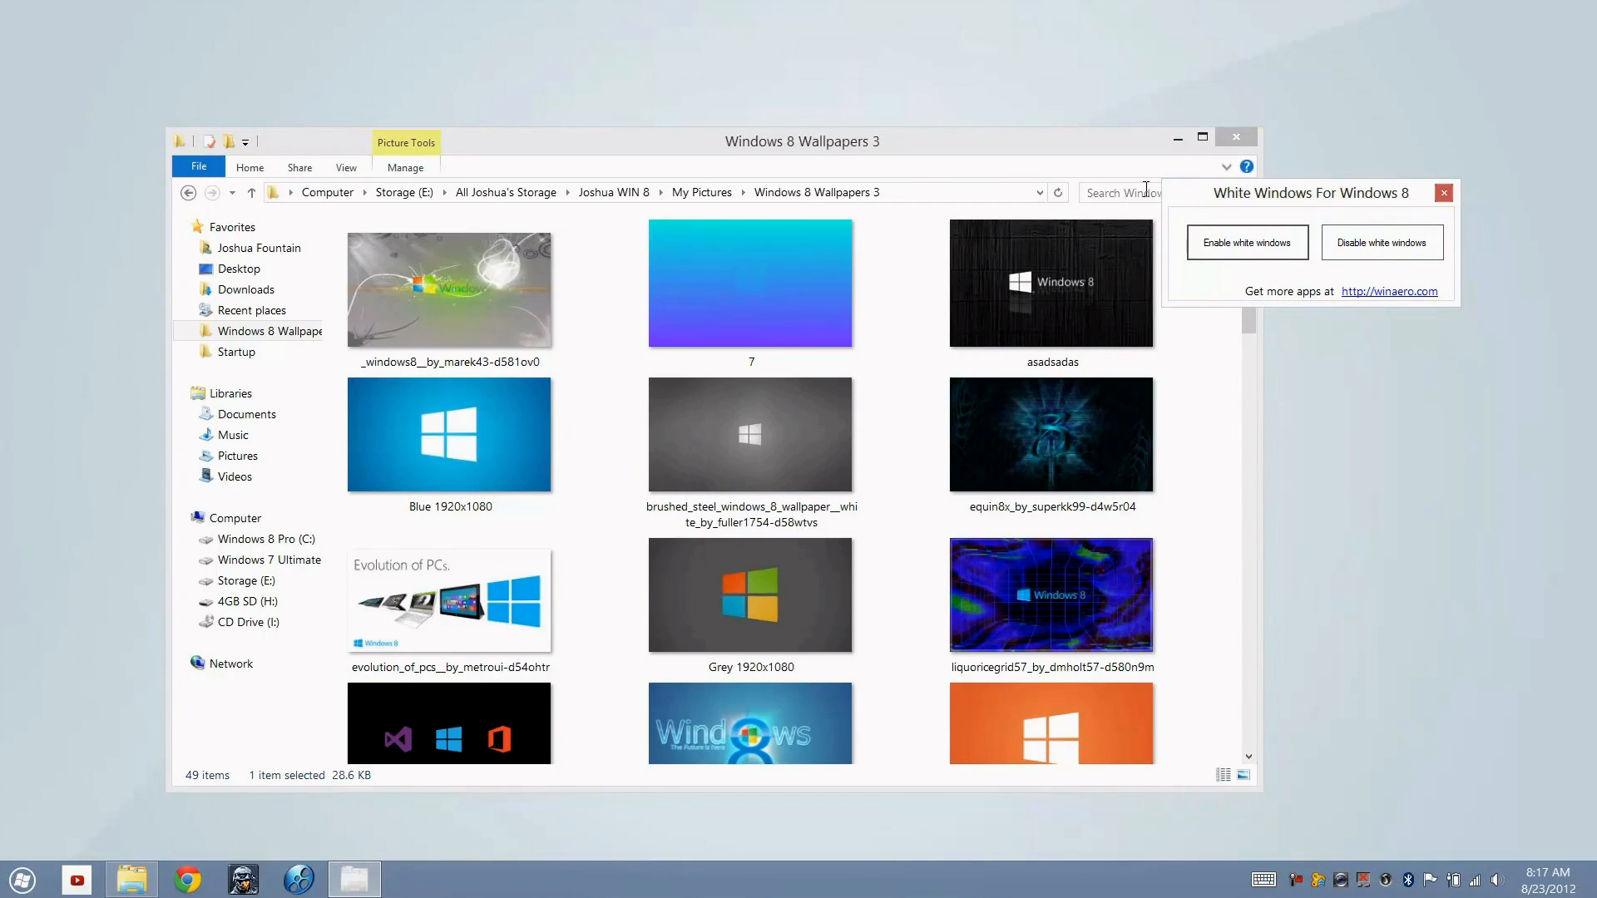
mouse_move(1204, 201)
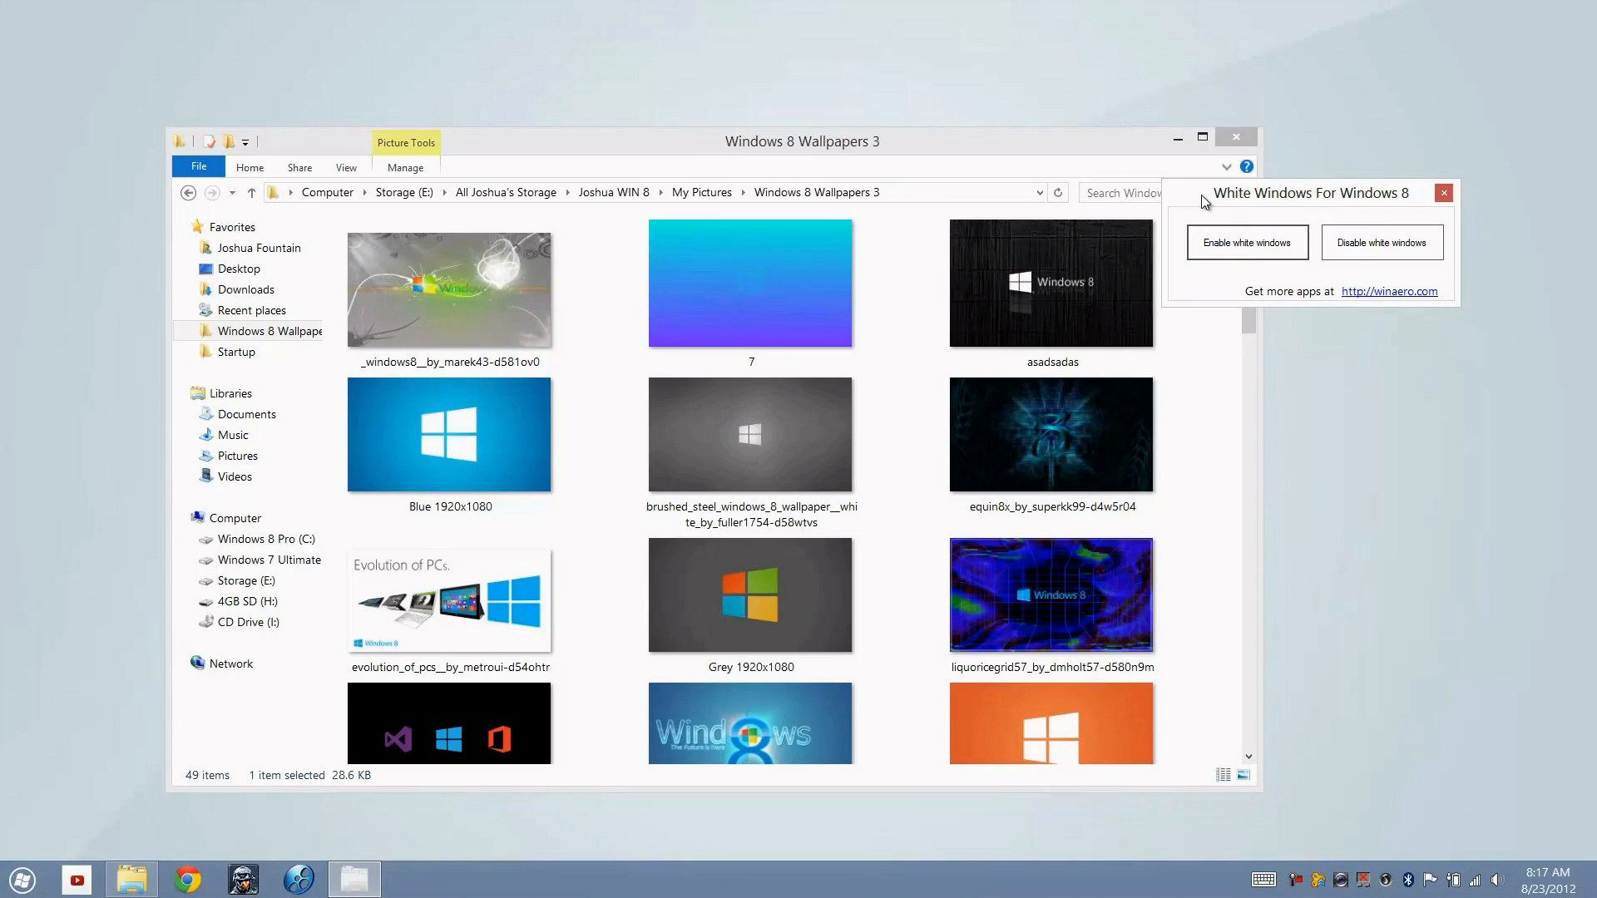
mouse_move(1283, 211)
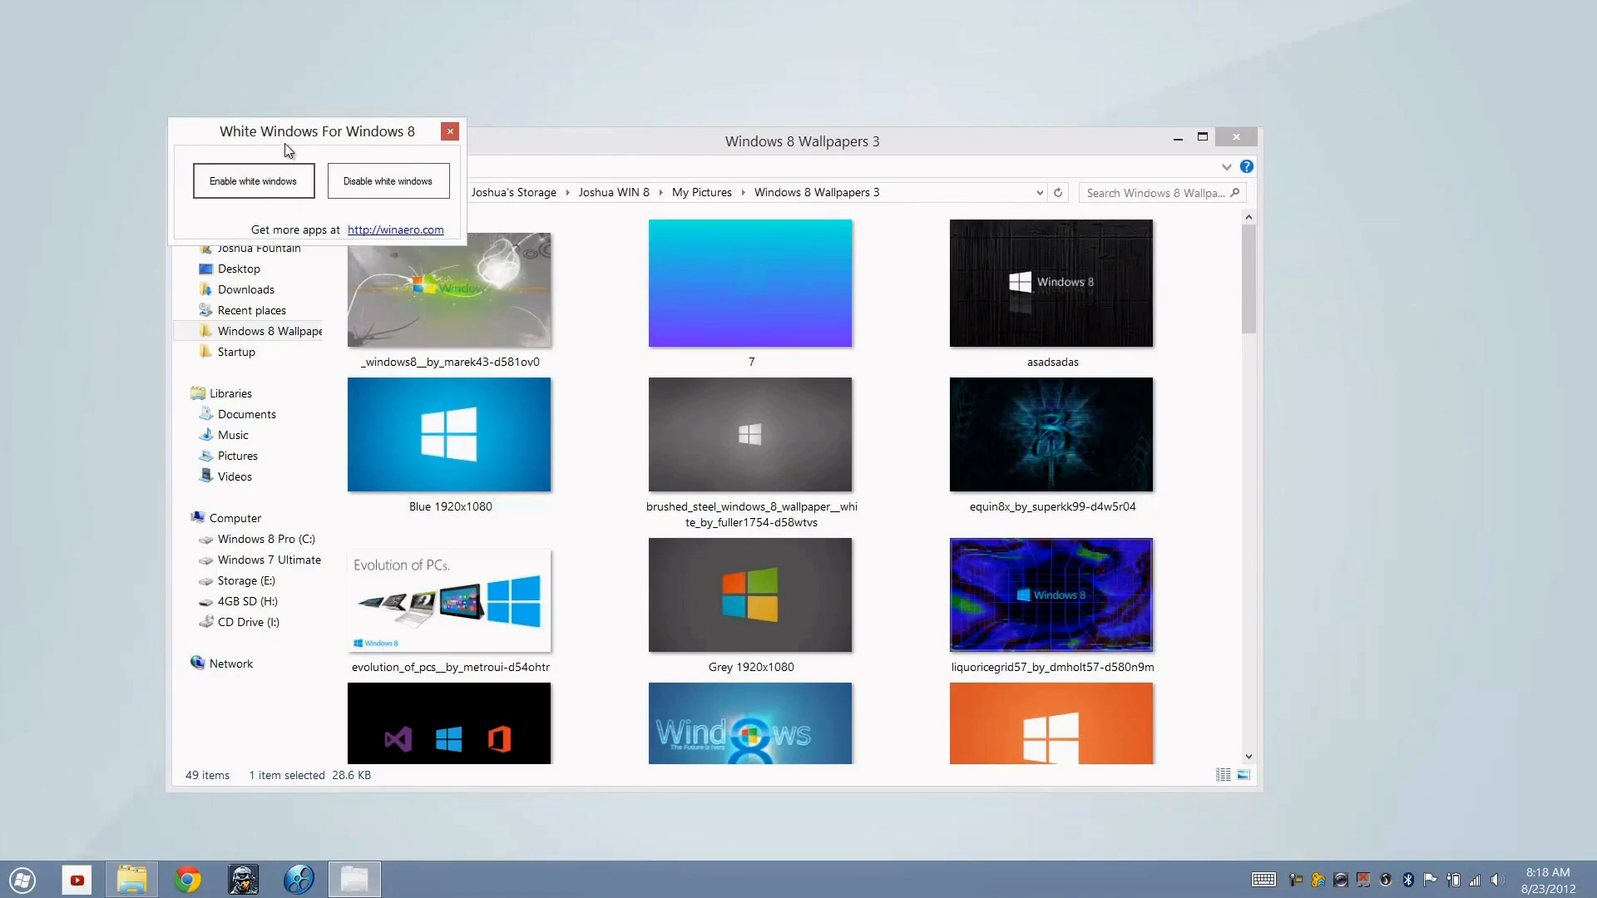
left_click_drag(316, 129, 334, 63)
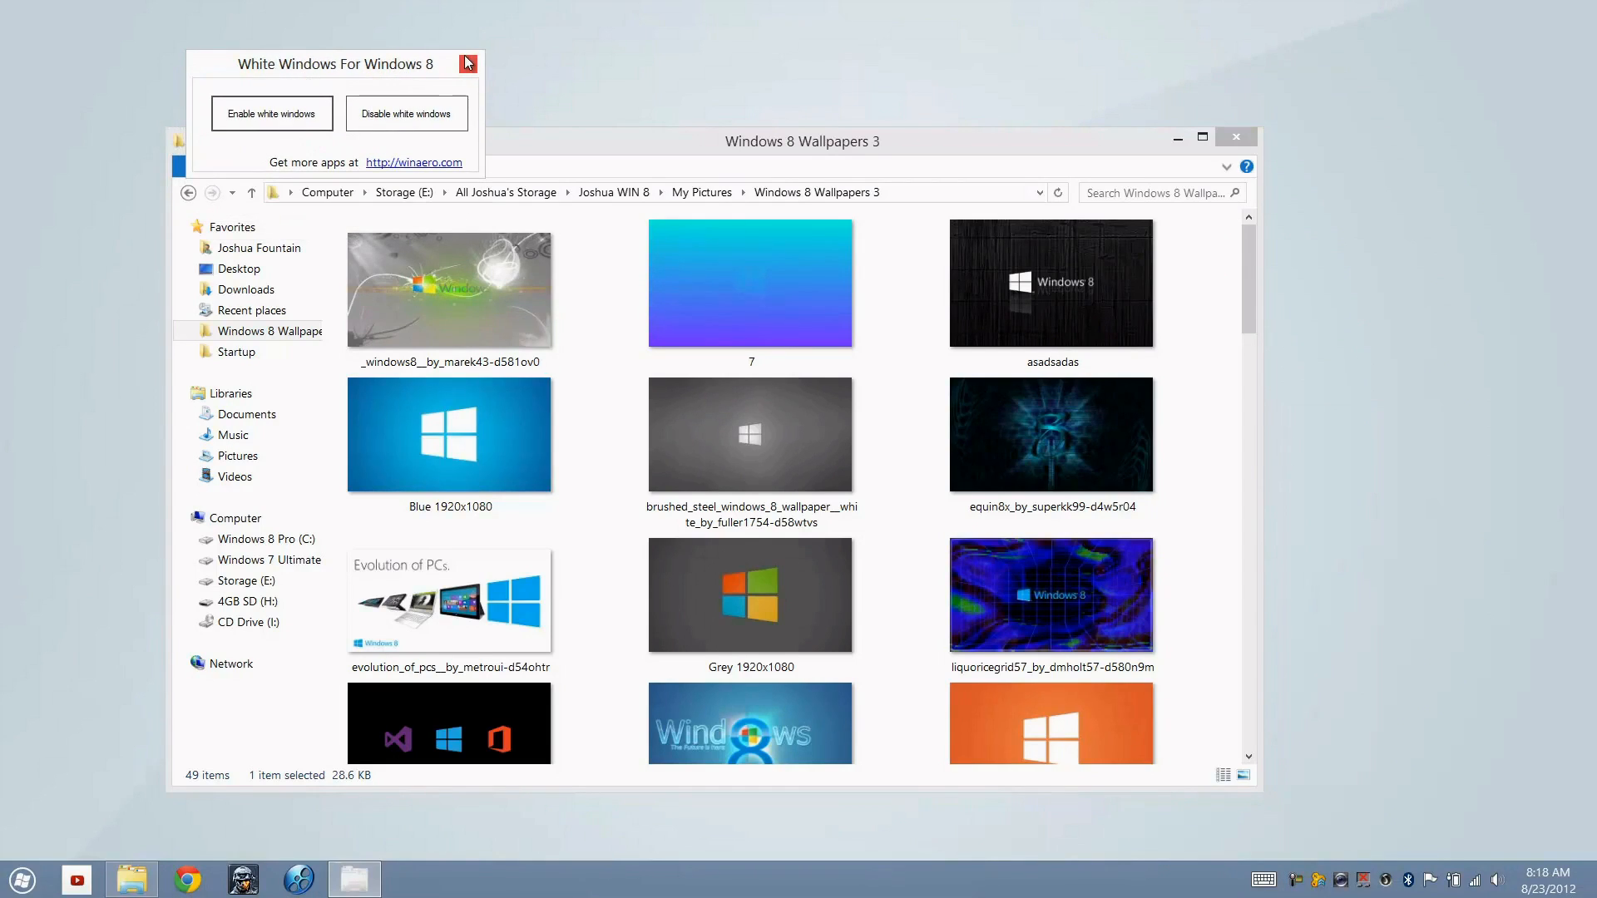
left_click(467, 62)
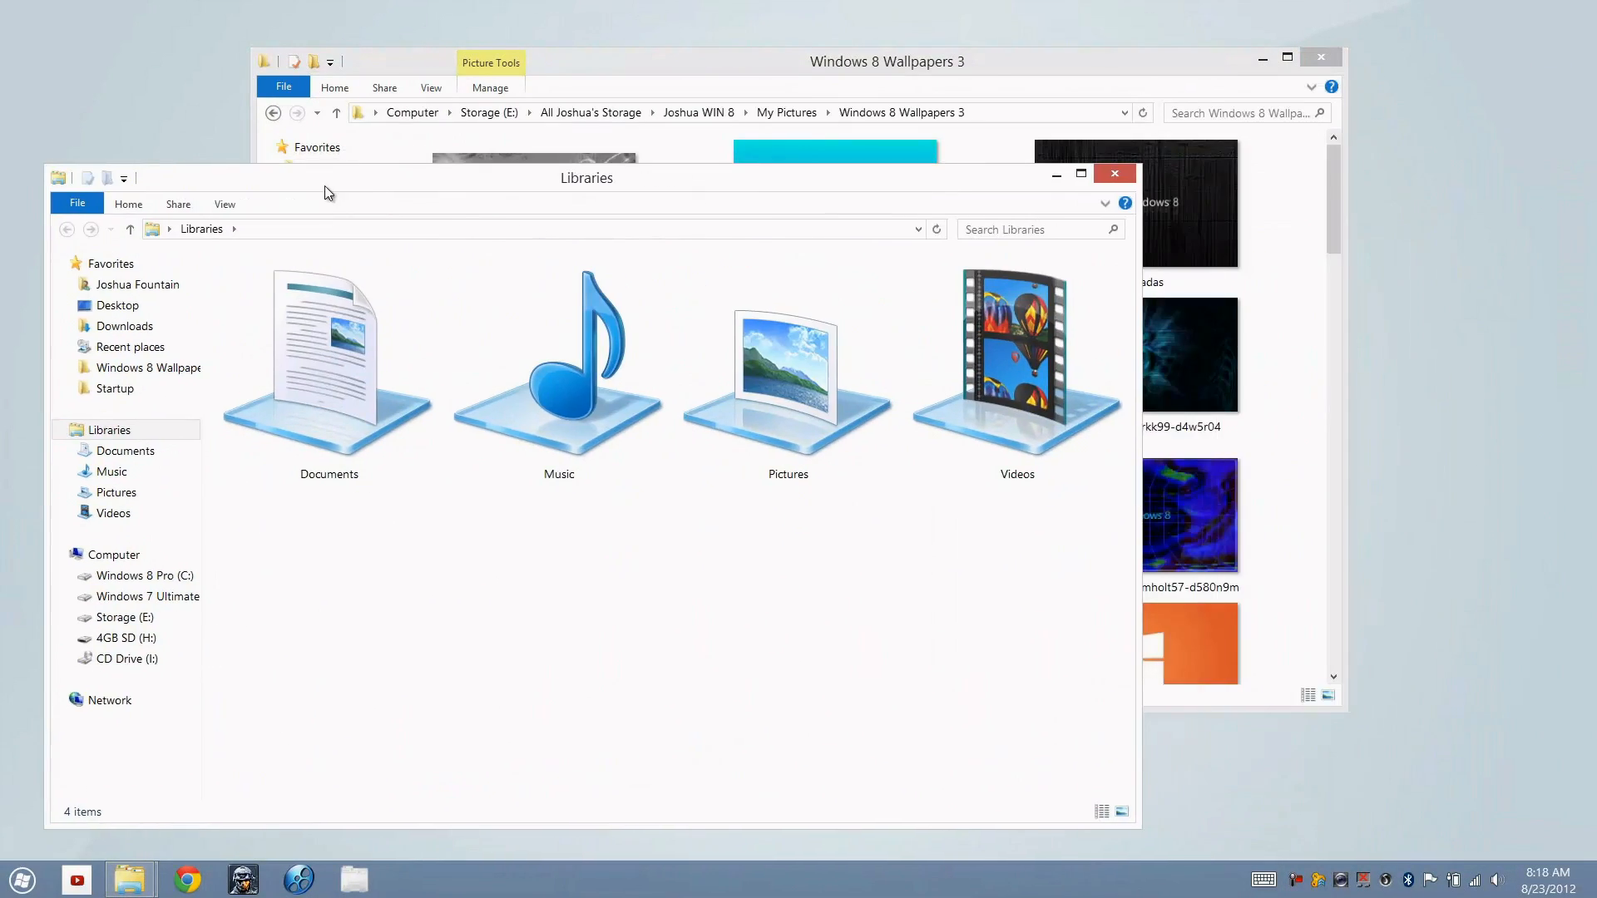
mouse_move(975, 526)
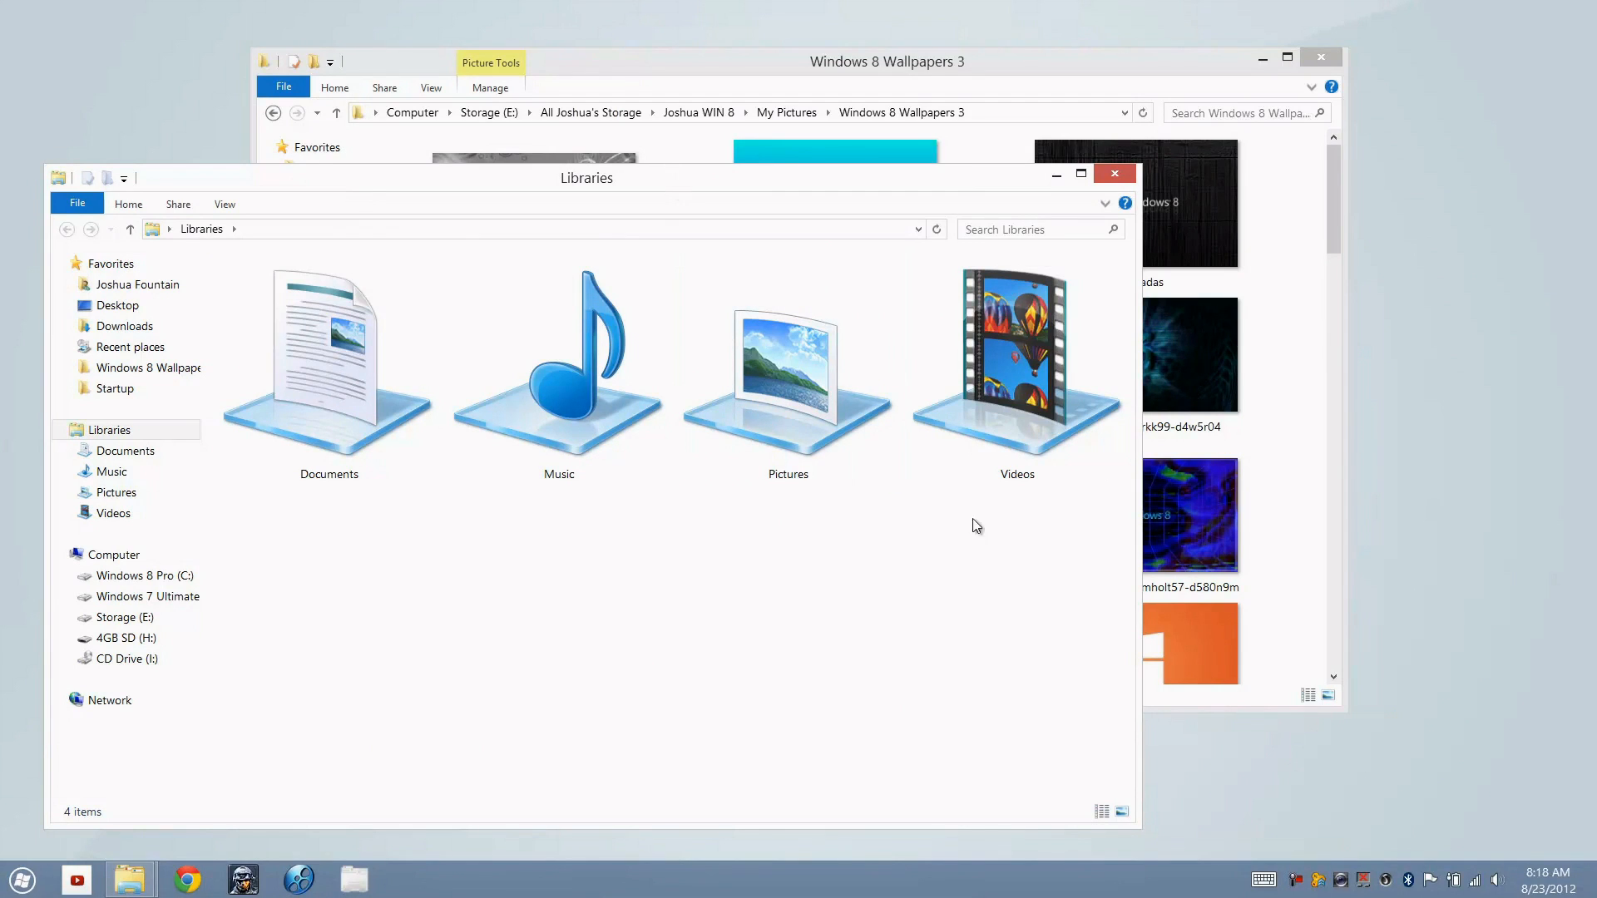
Close the Libraries and Windows 8 Wallpapers 3 Explorer windows
left_click(1113, 173)
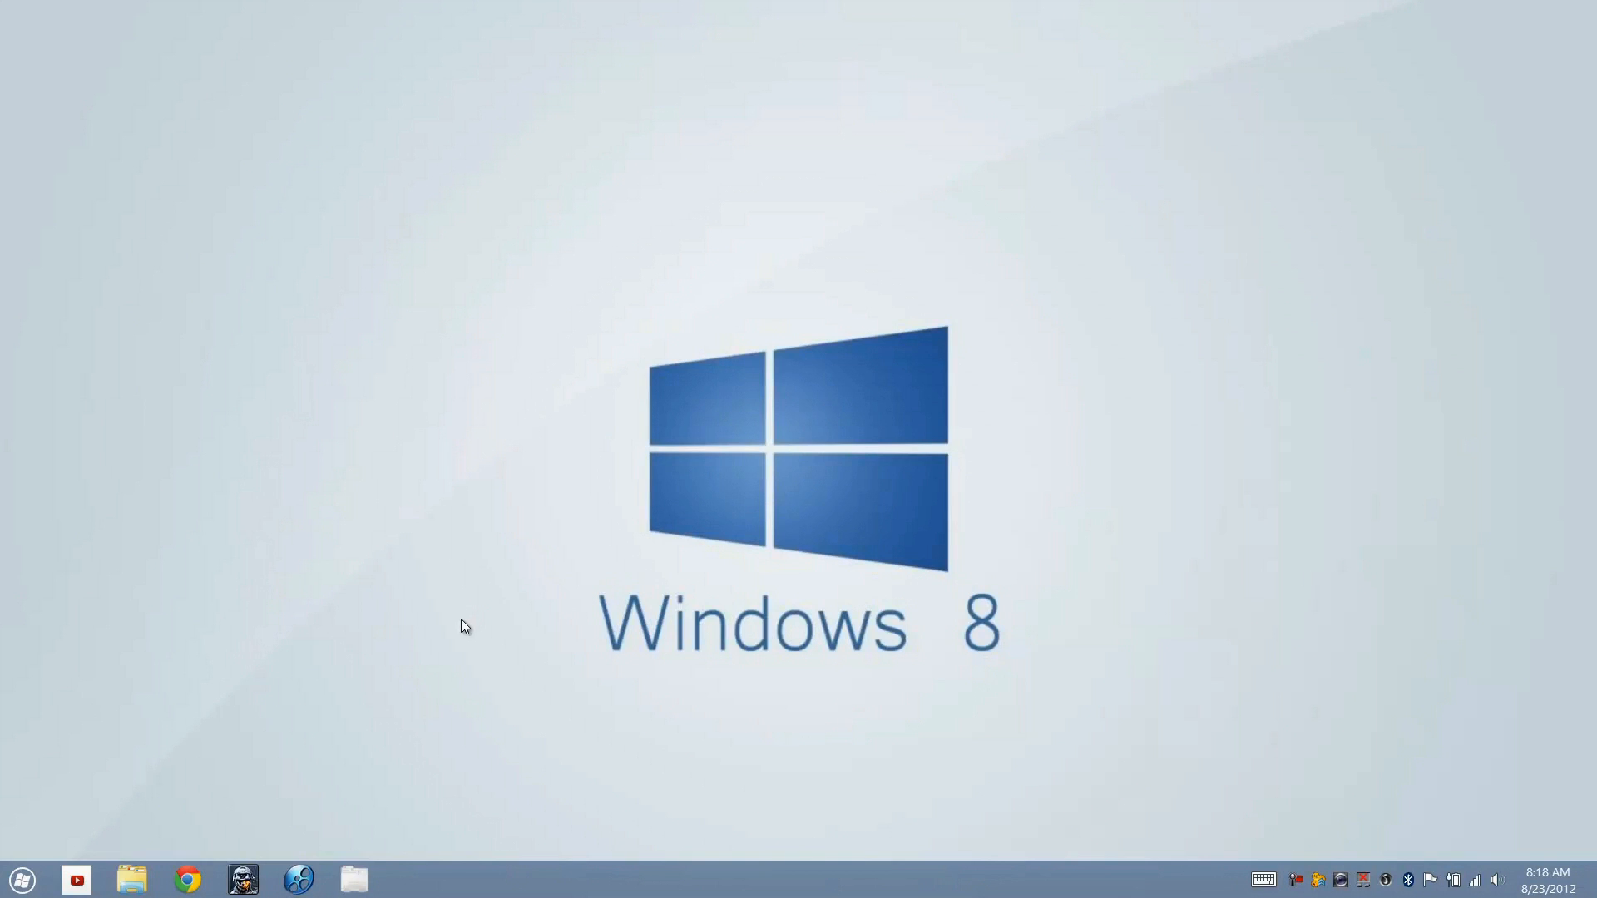
Save the window border and taskbar colour as Automatic and close Personalization
right_click(461, 626)
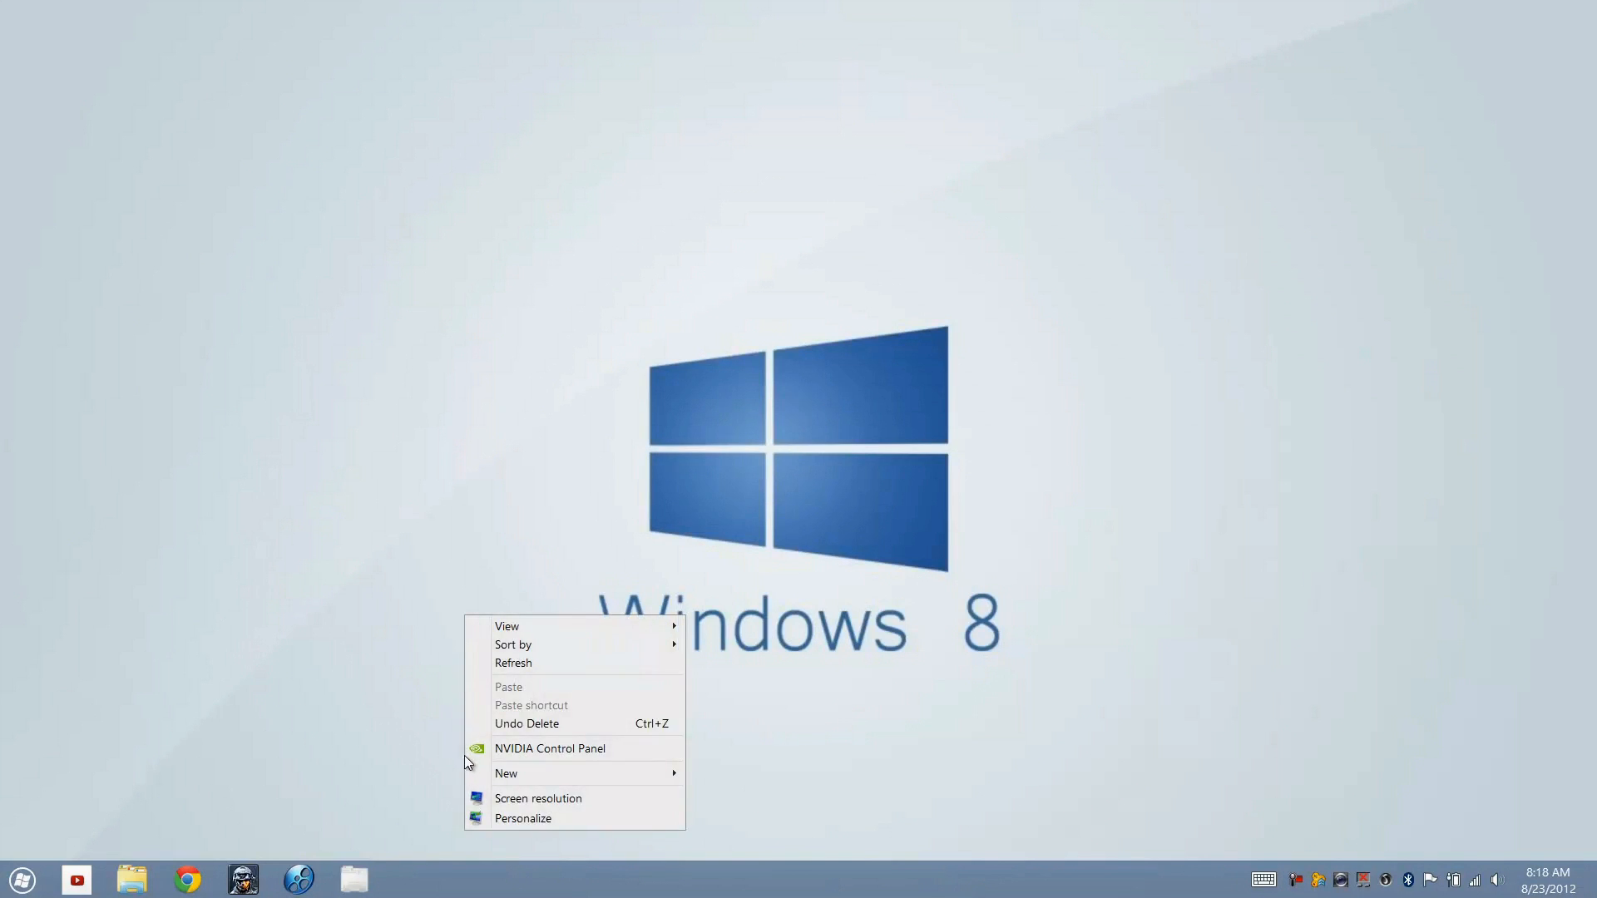
left_click(523, 819)
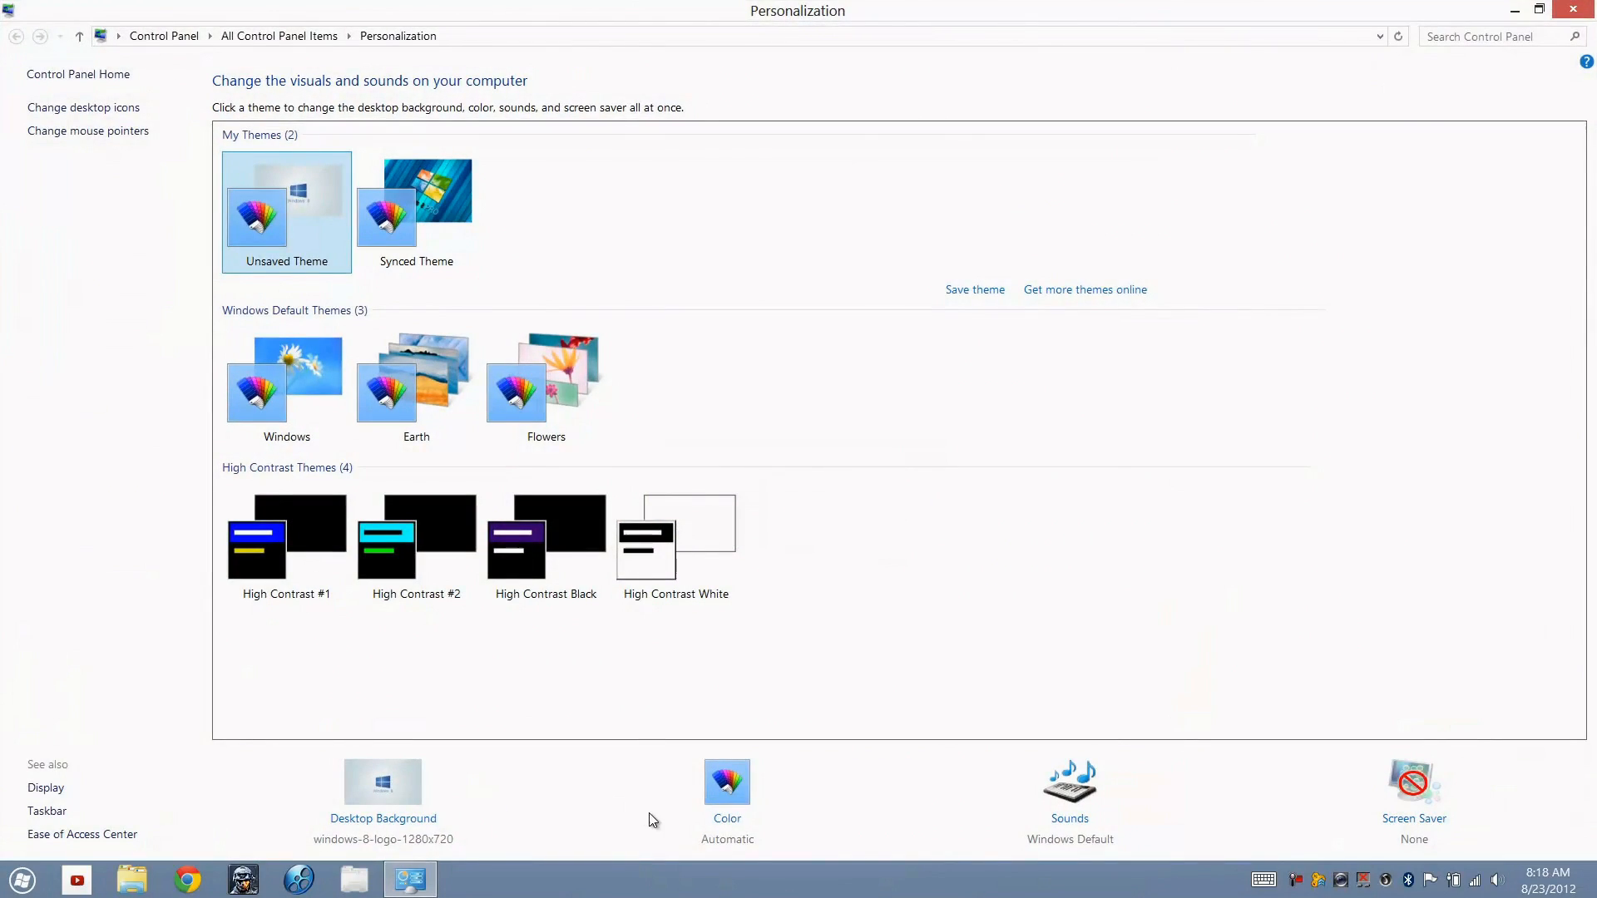
left_click(727, 783)
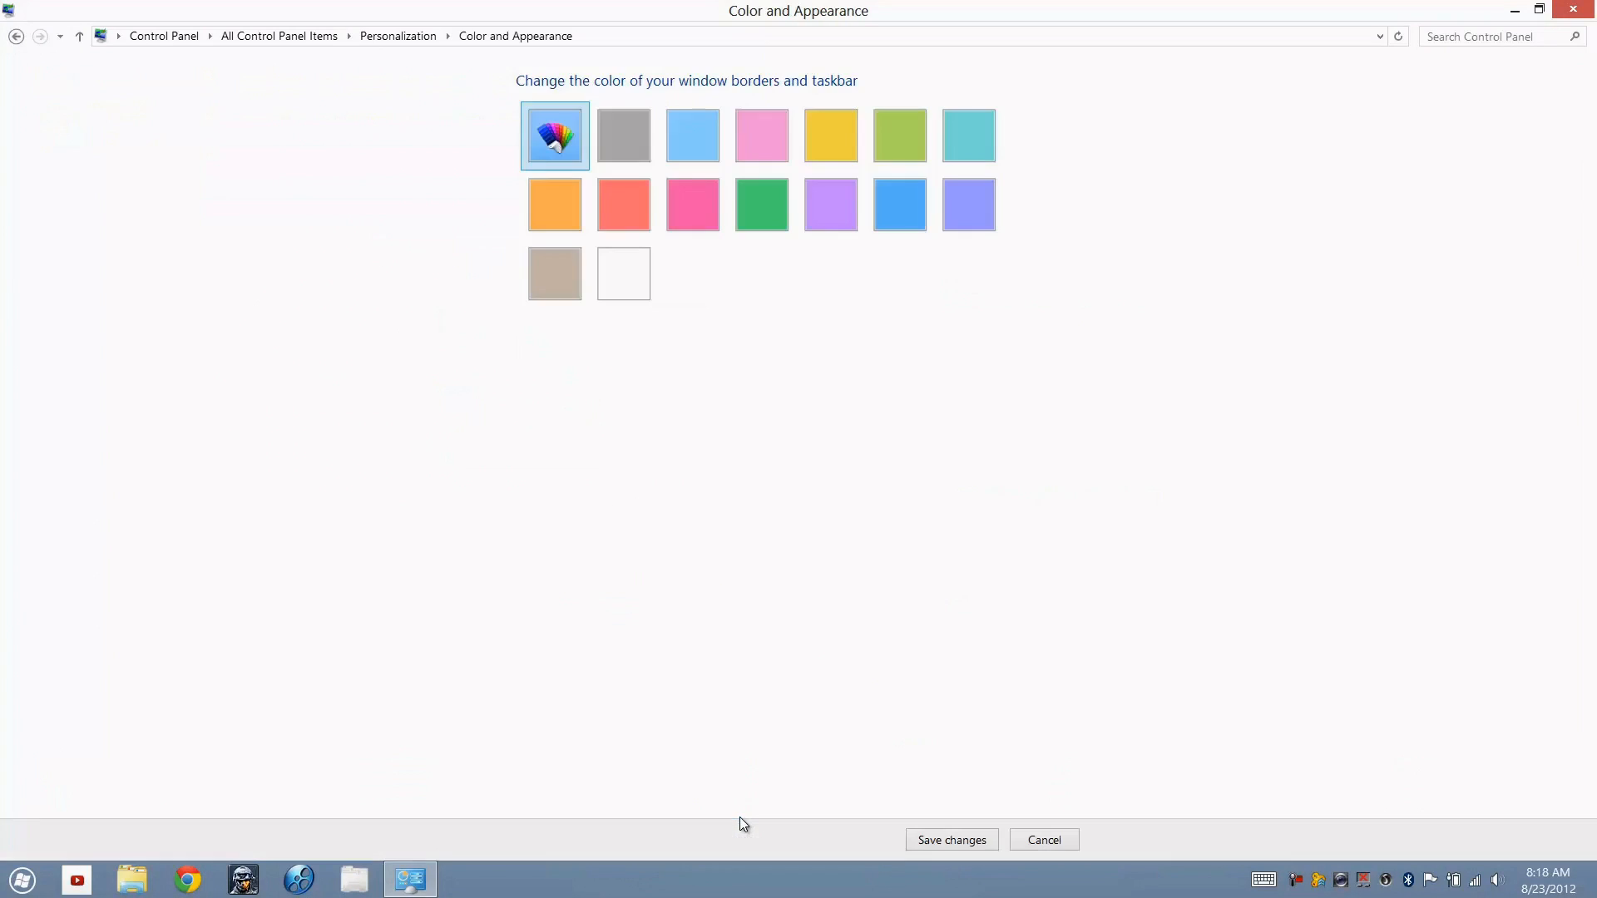
mouse_move(622, 271)
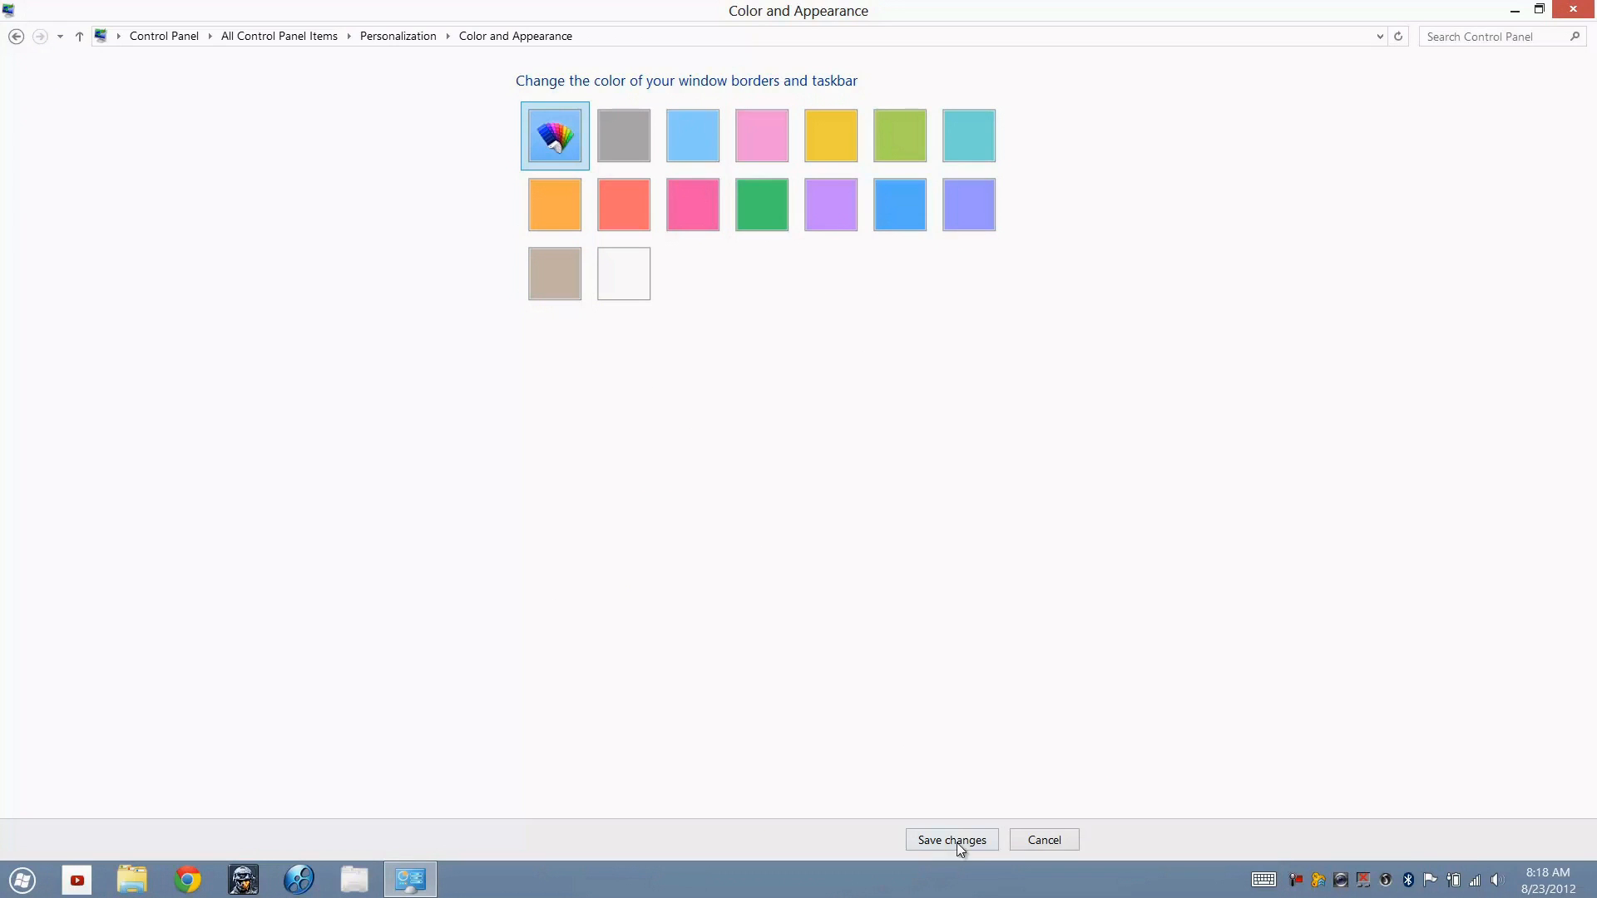
left_click(950, 840)
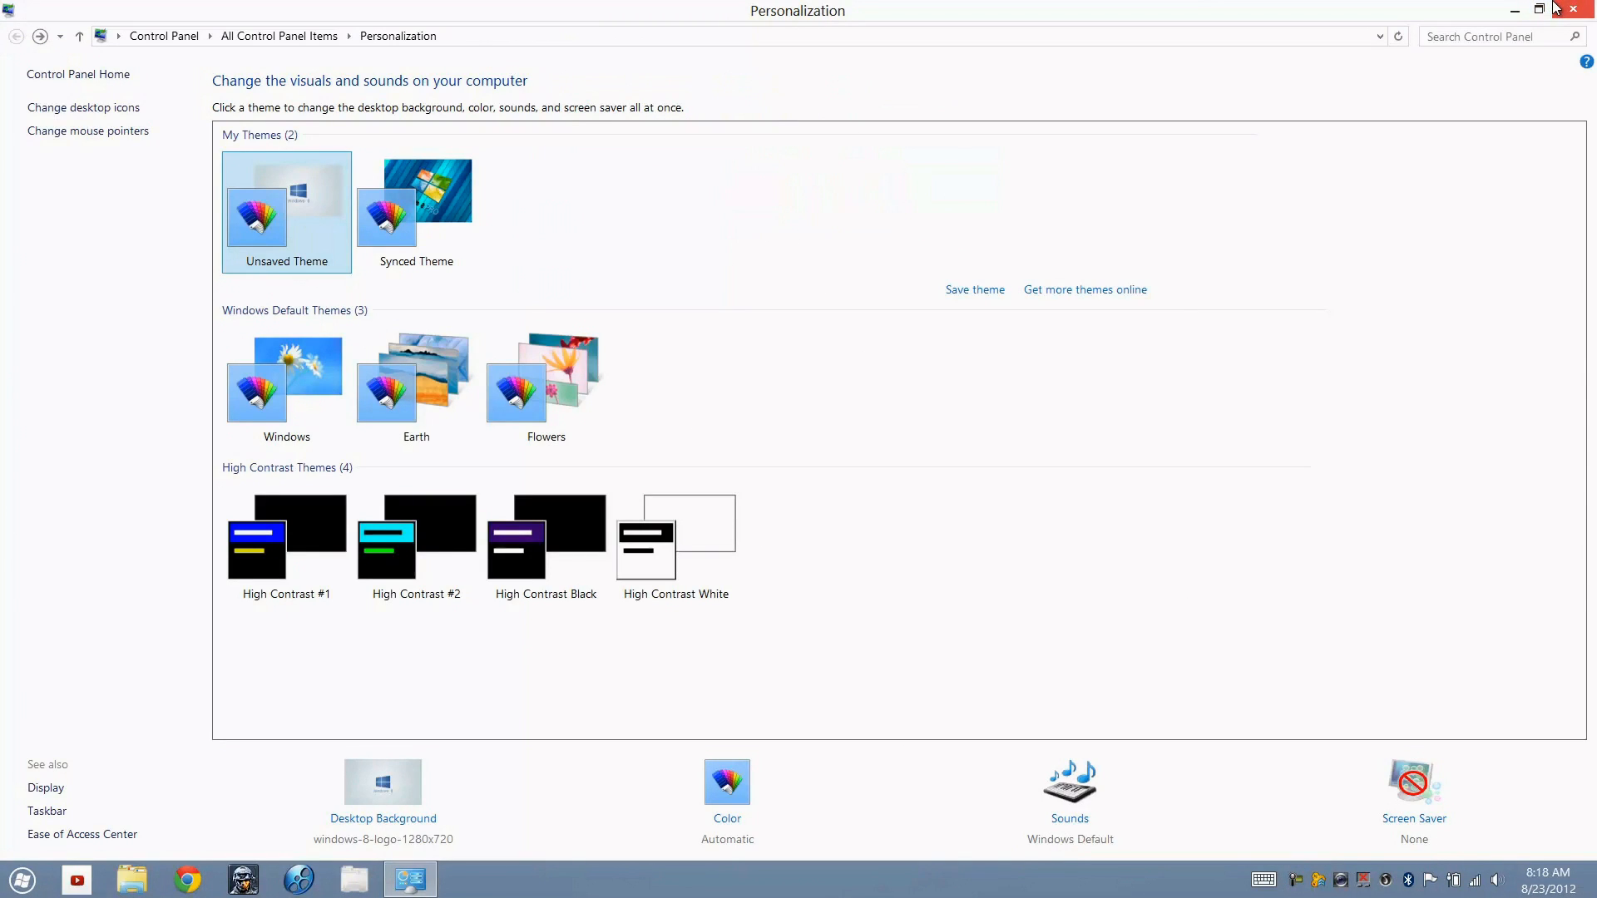
mouse_move(1585, 11)
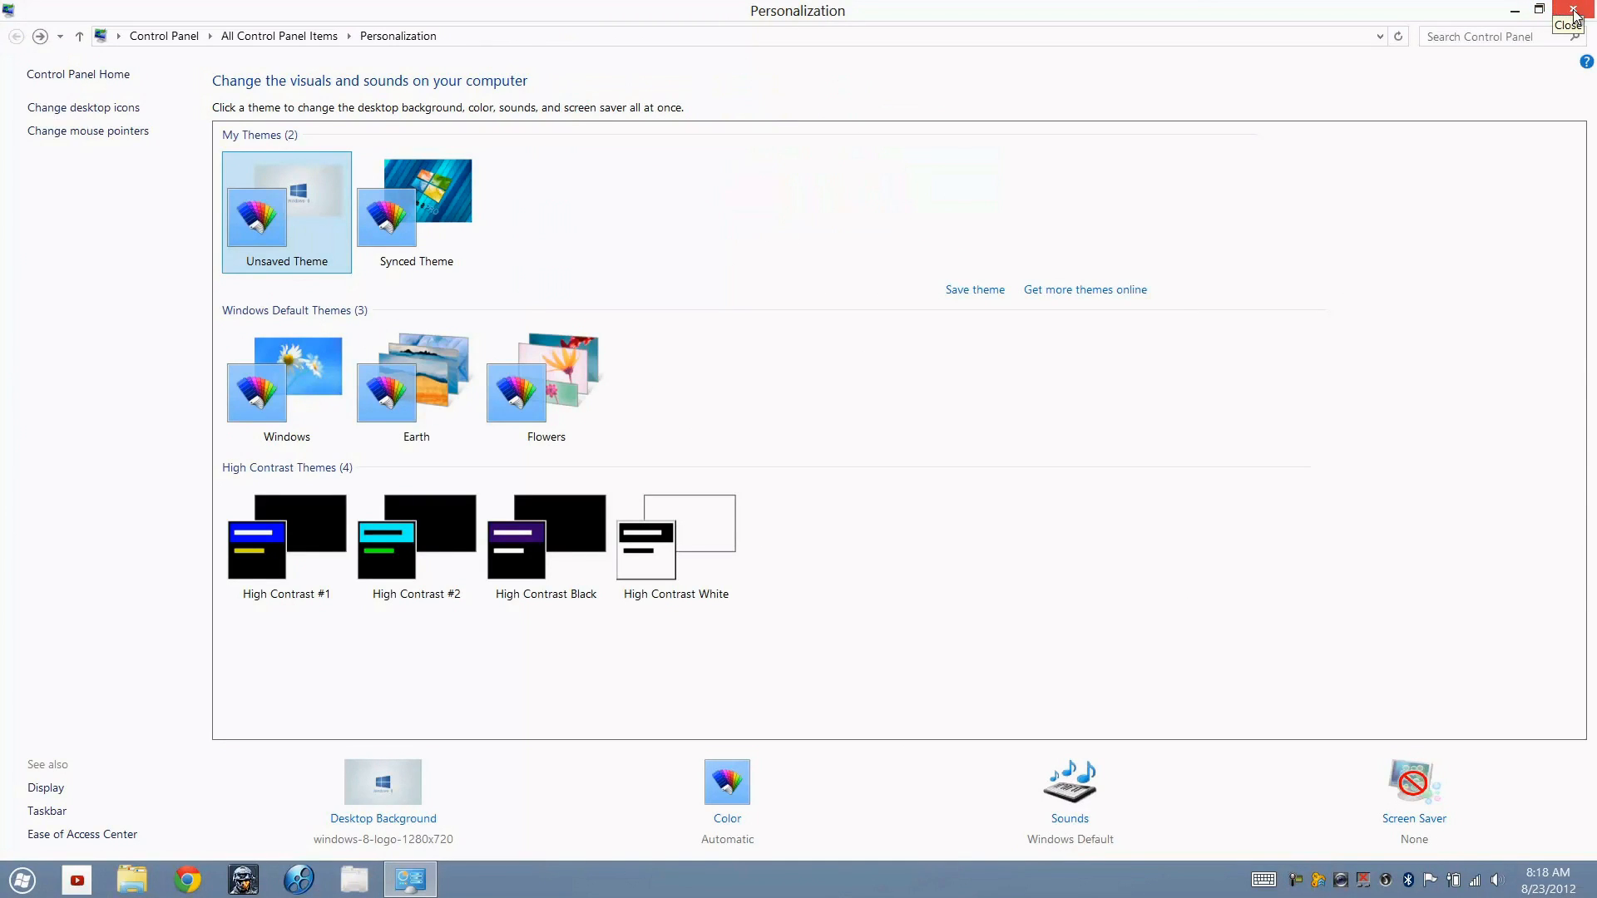
left_click(1576, 10)
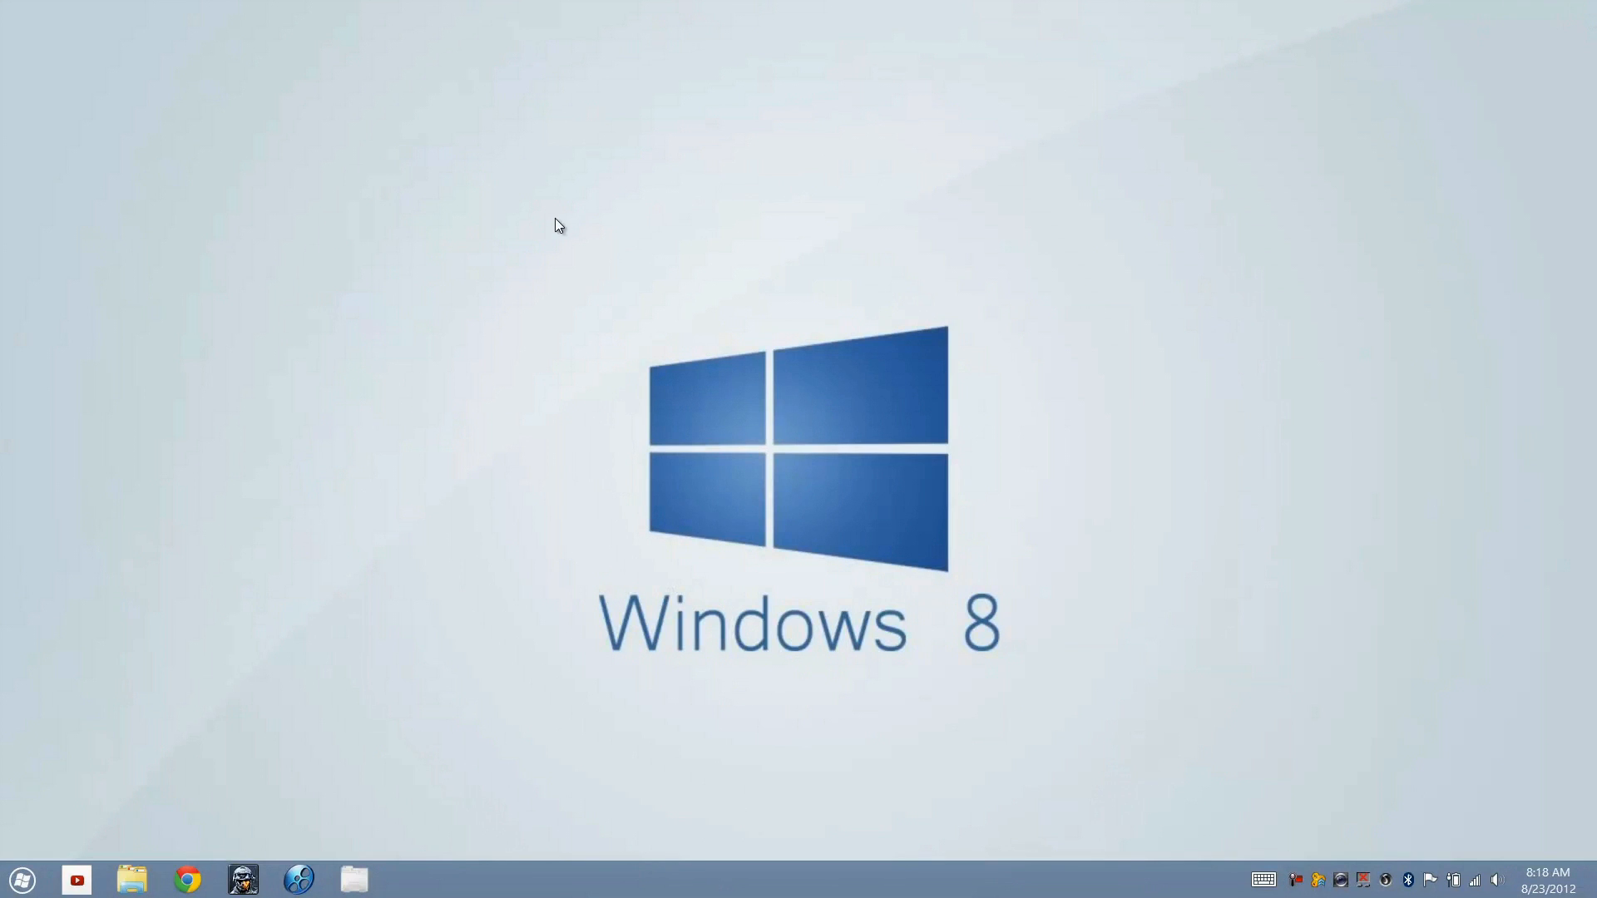
mouse_move(148, 865)
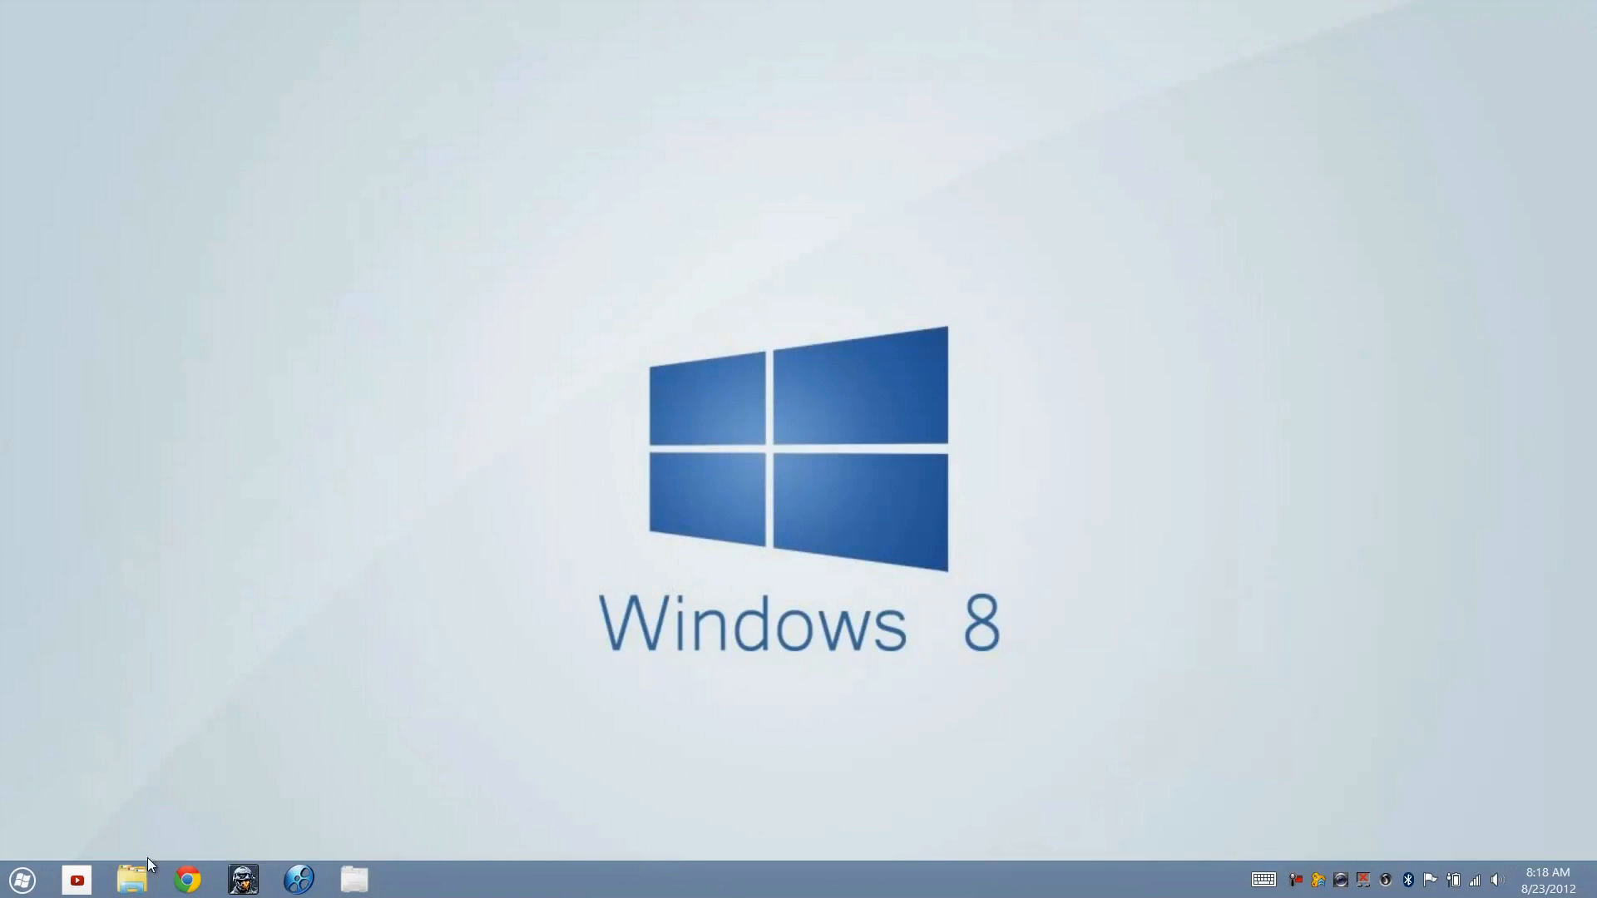
left_click(129, 878)
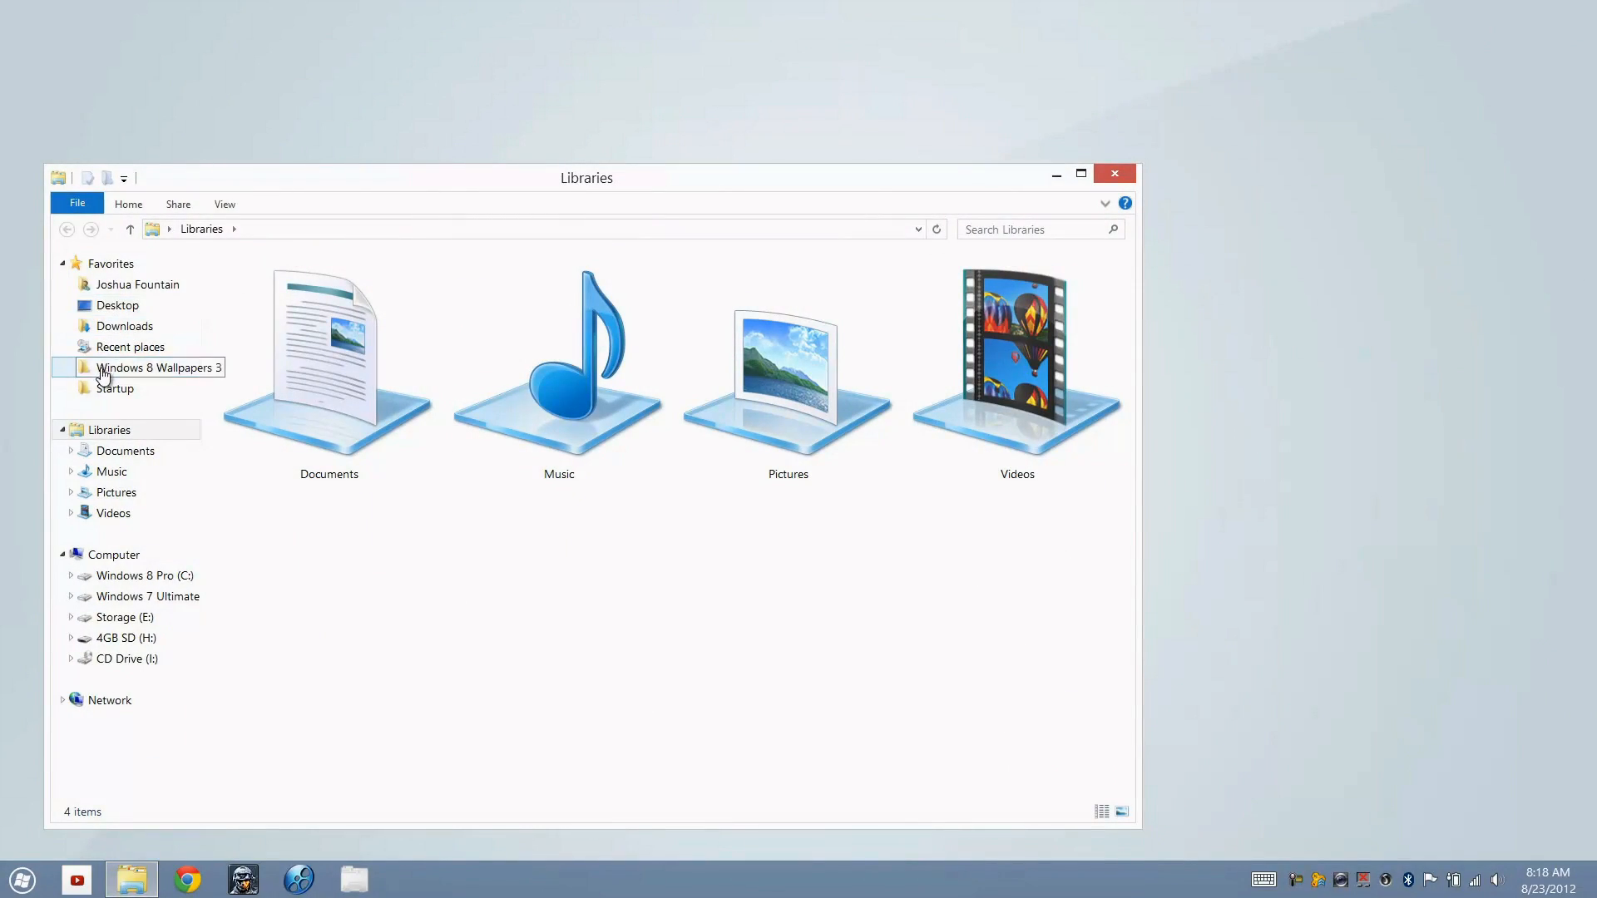
double_click(160, 368)
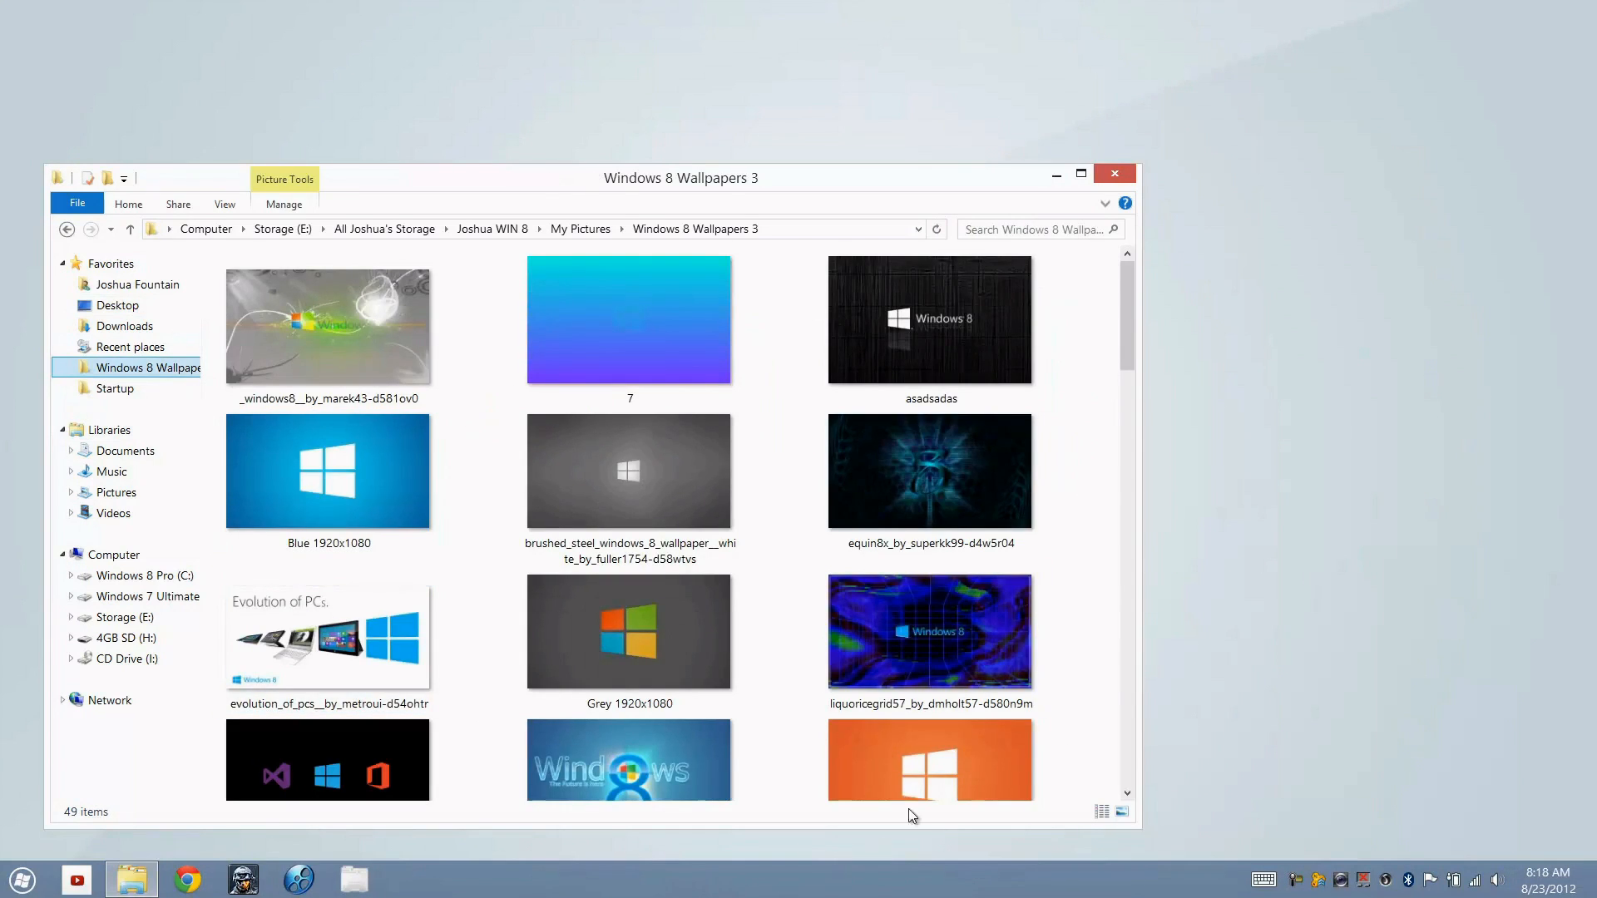
right_click(1120, 188)
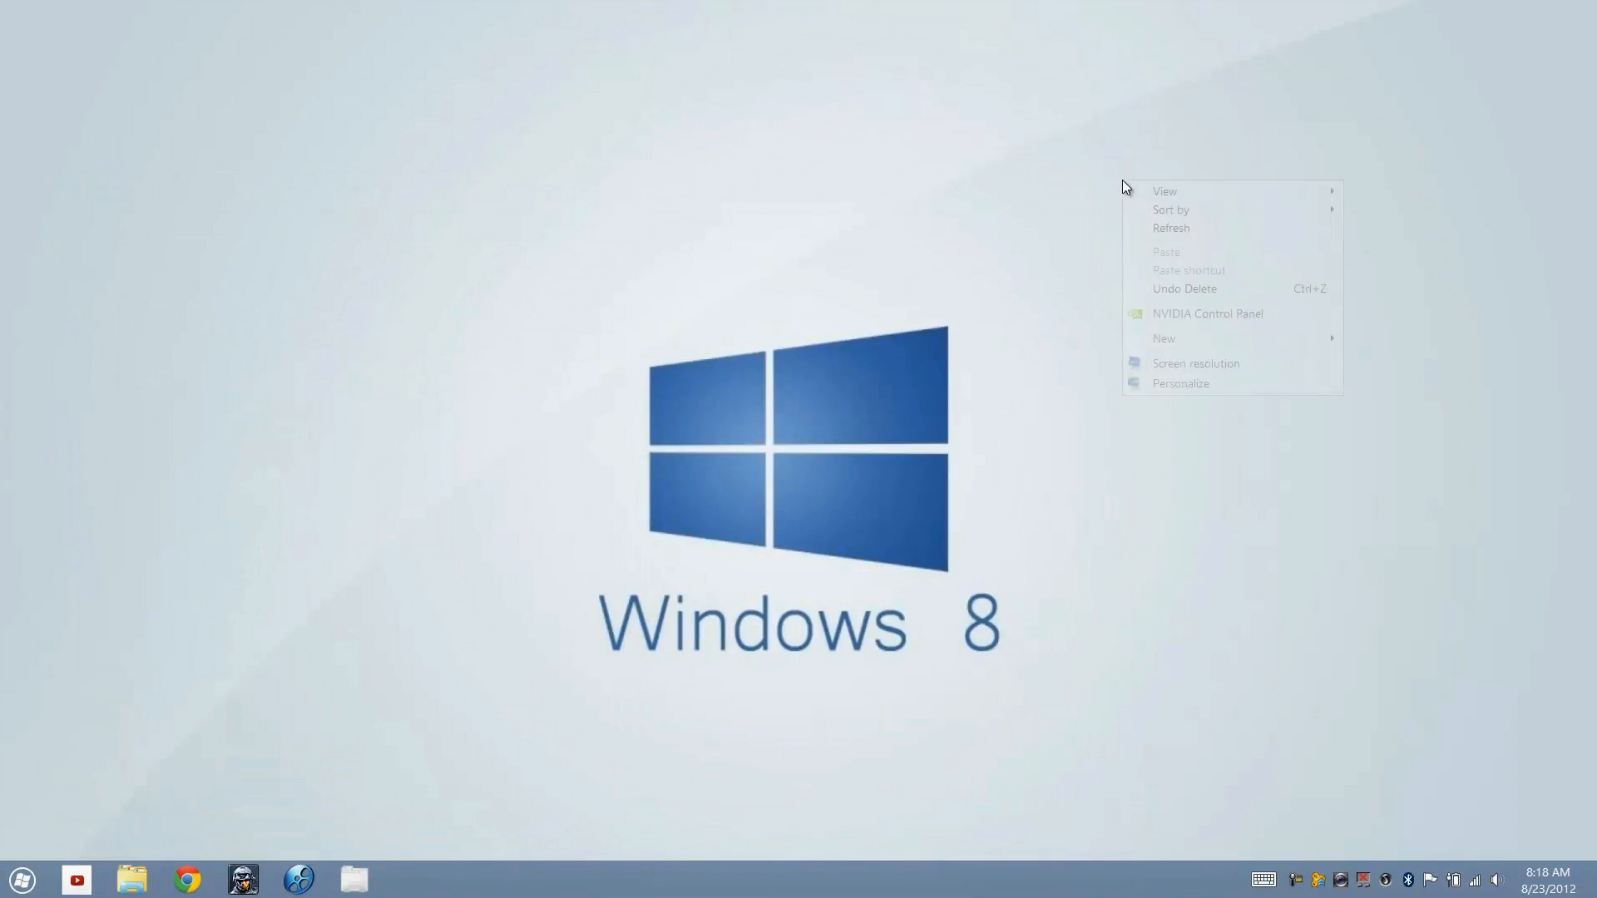
Reopen Personalization from the desktop menu with the Unsaved Theme applied
left_click(1179, 382)
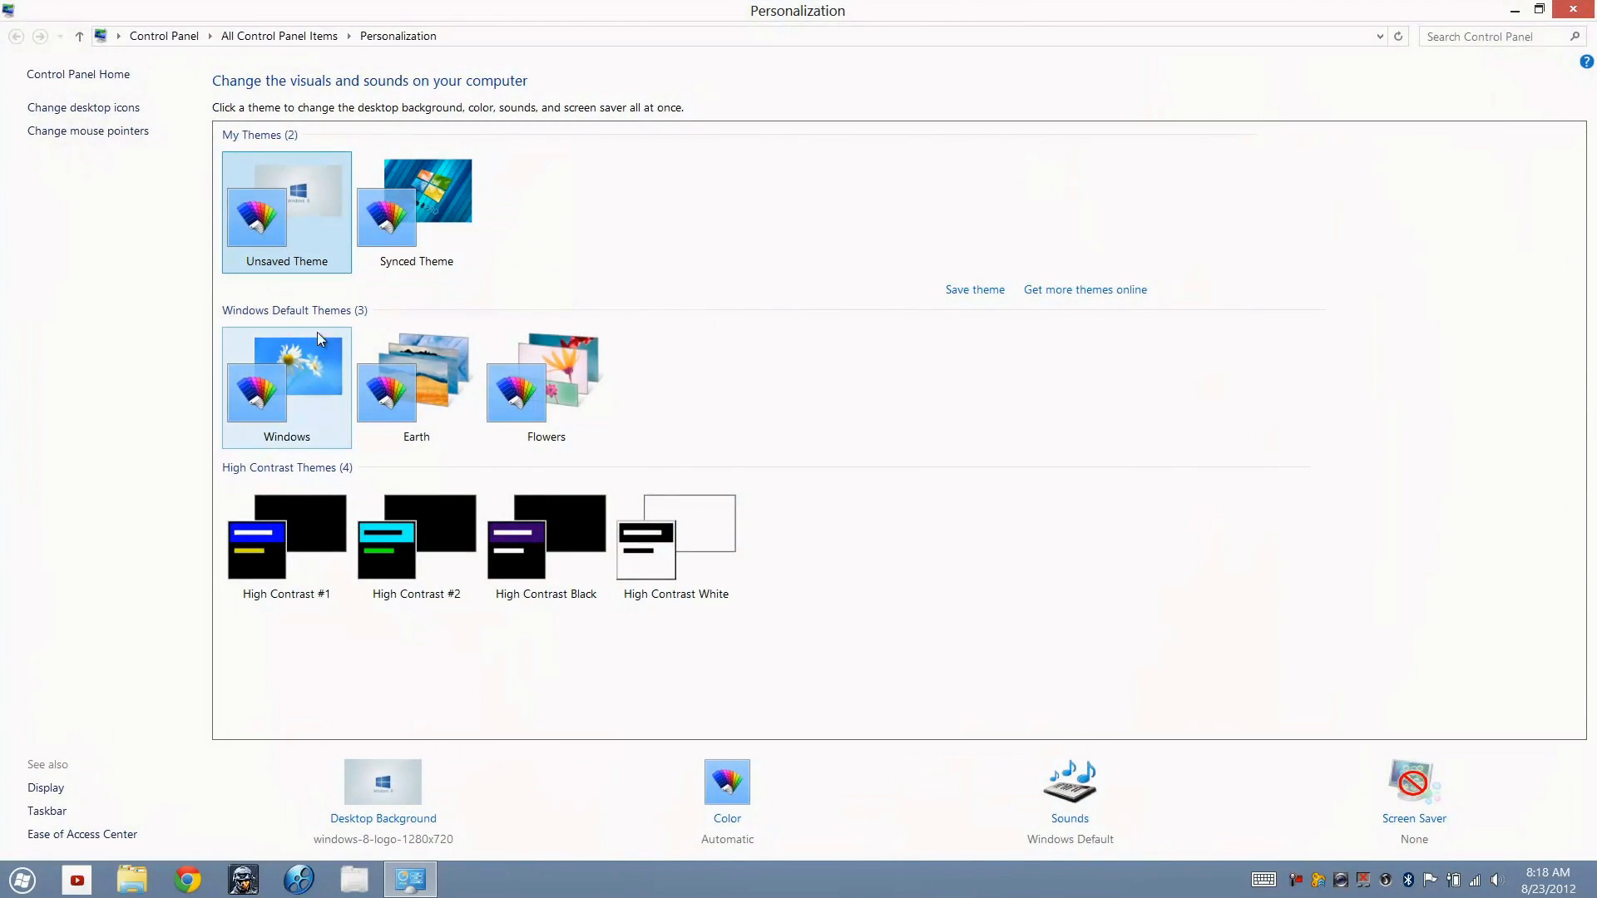
mouse_move(326, 364)
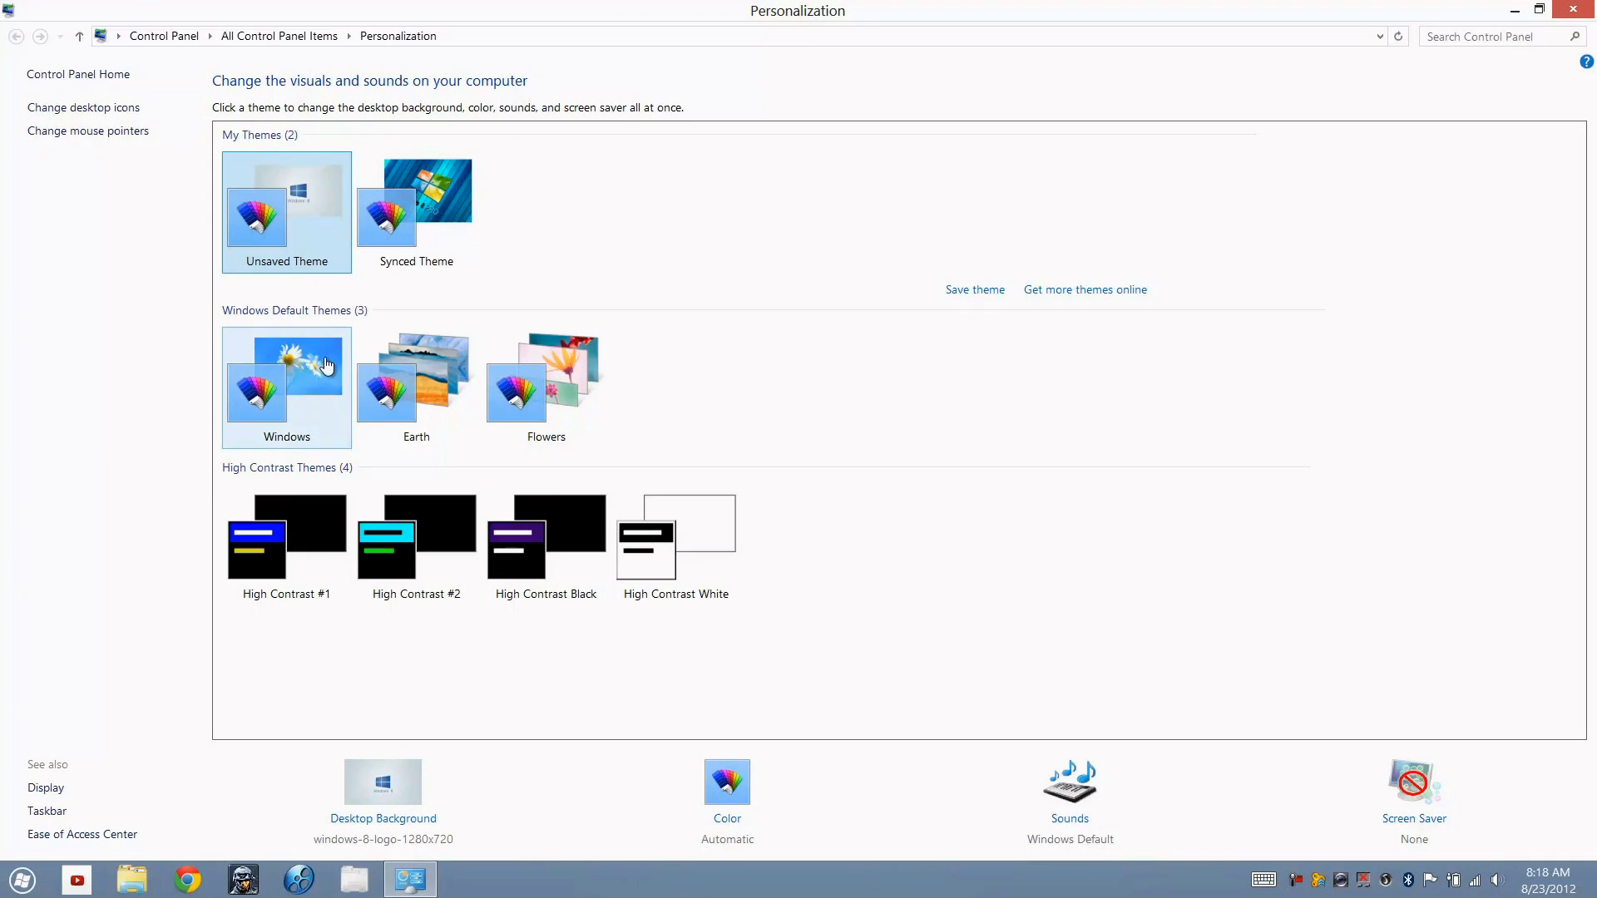
mouse_move(297, 379)
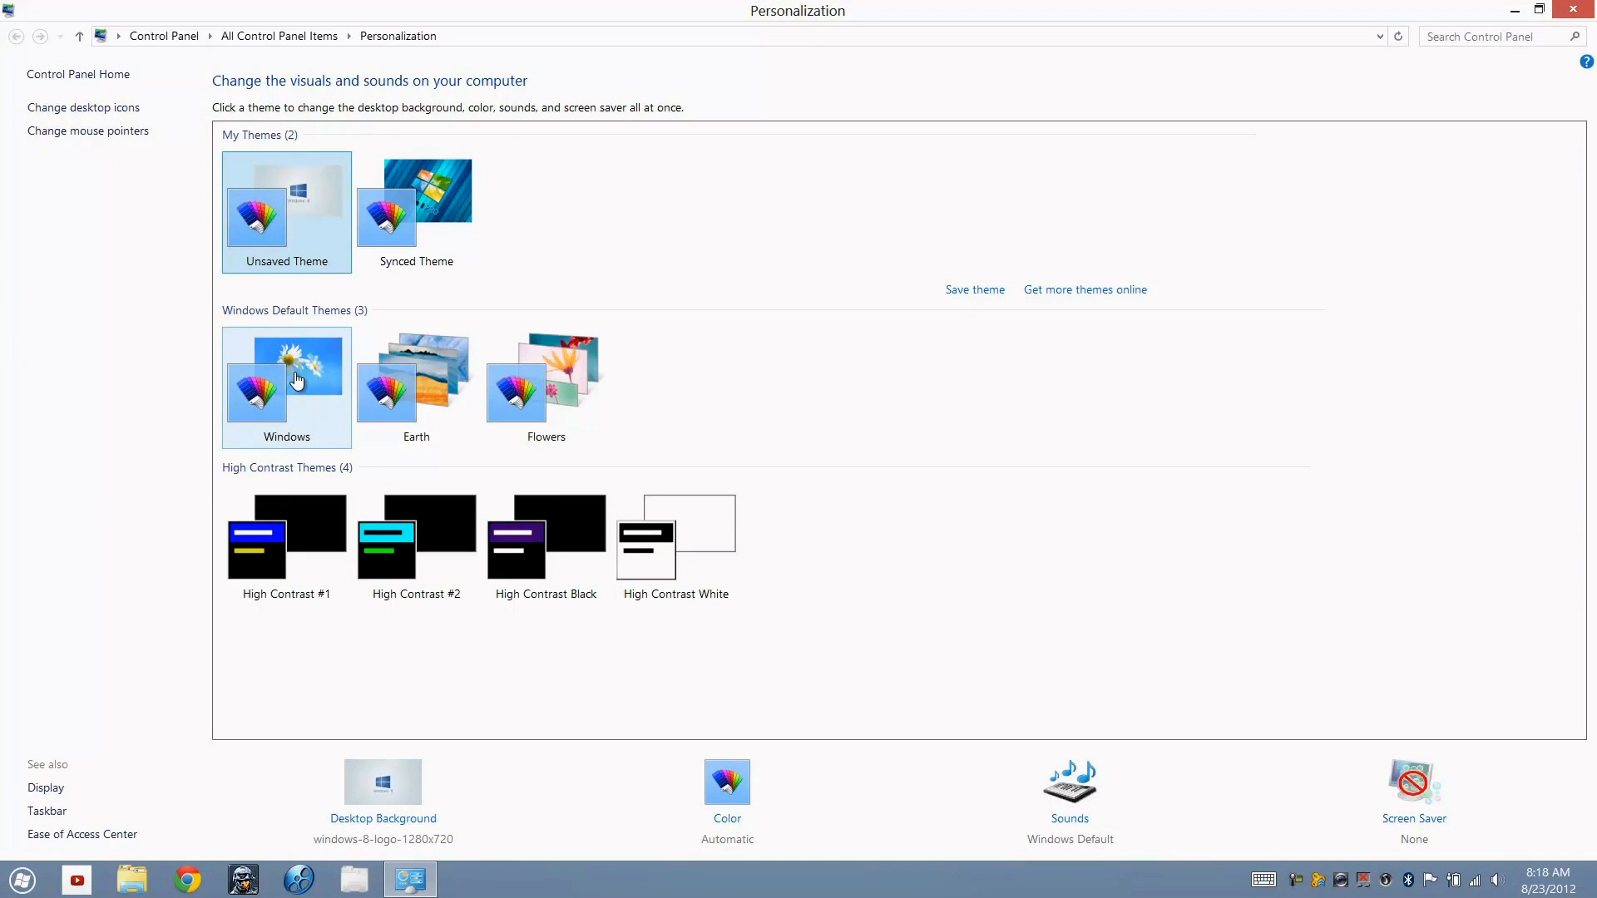
mouse_move(351, 364)
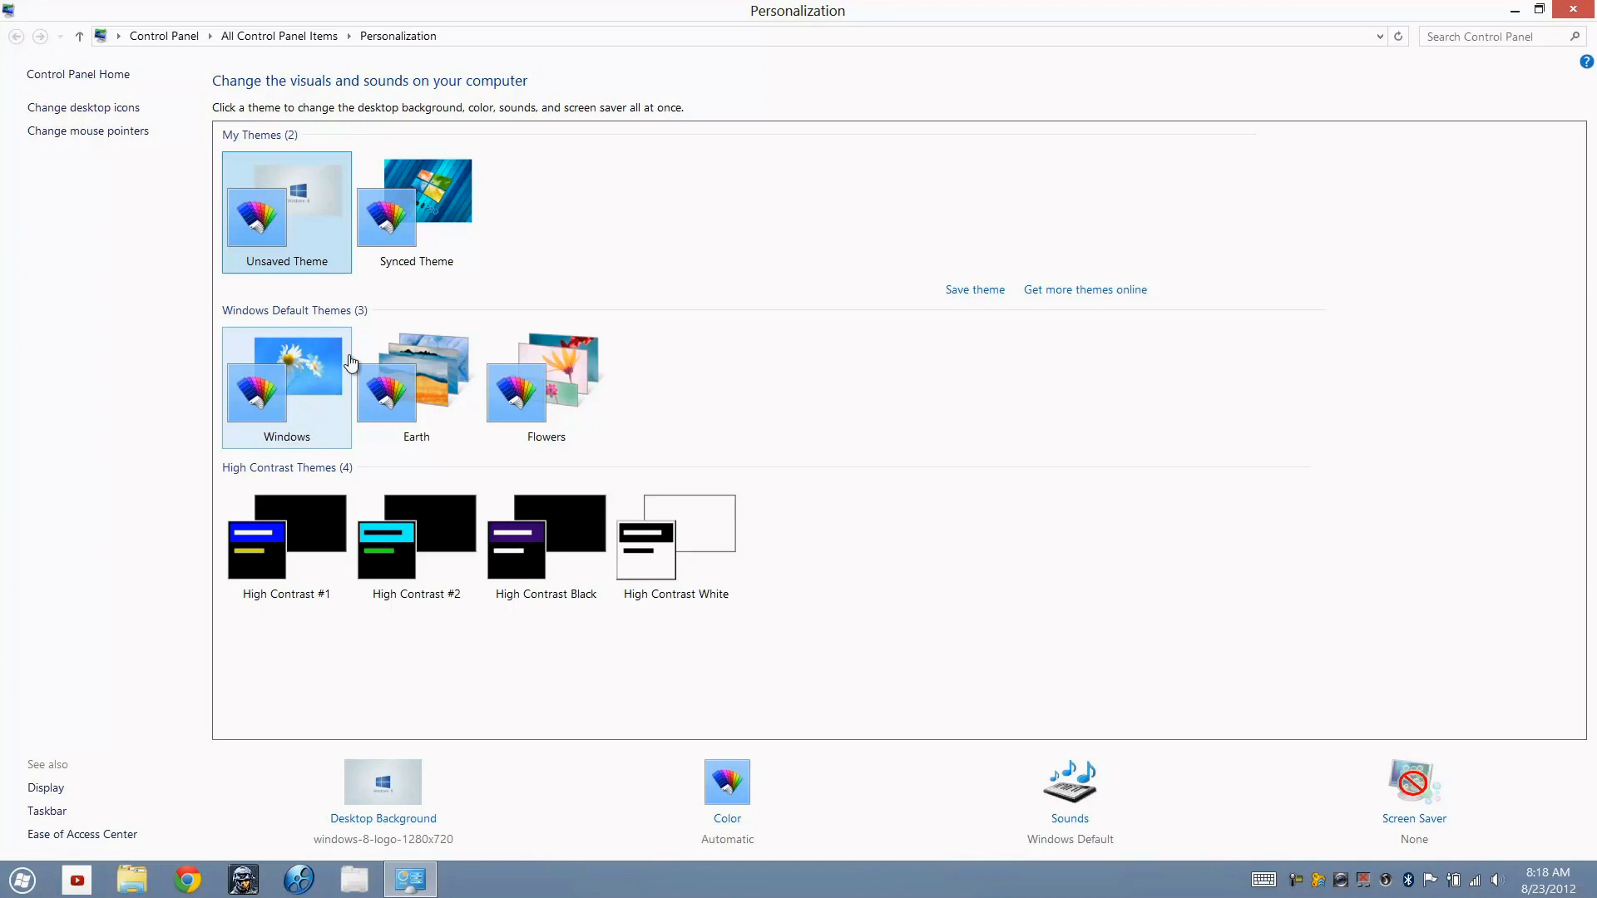
mouse_move(569, 221)
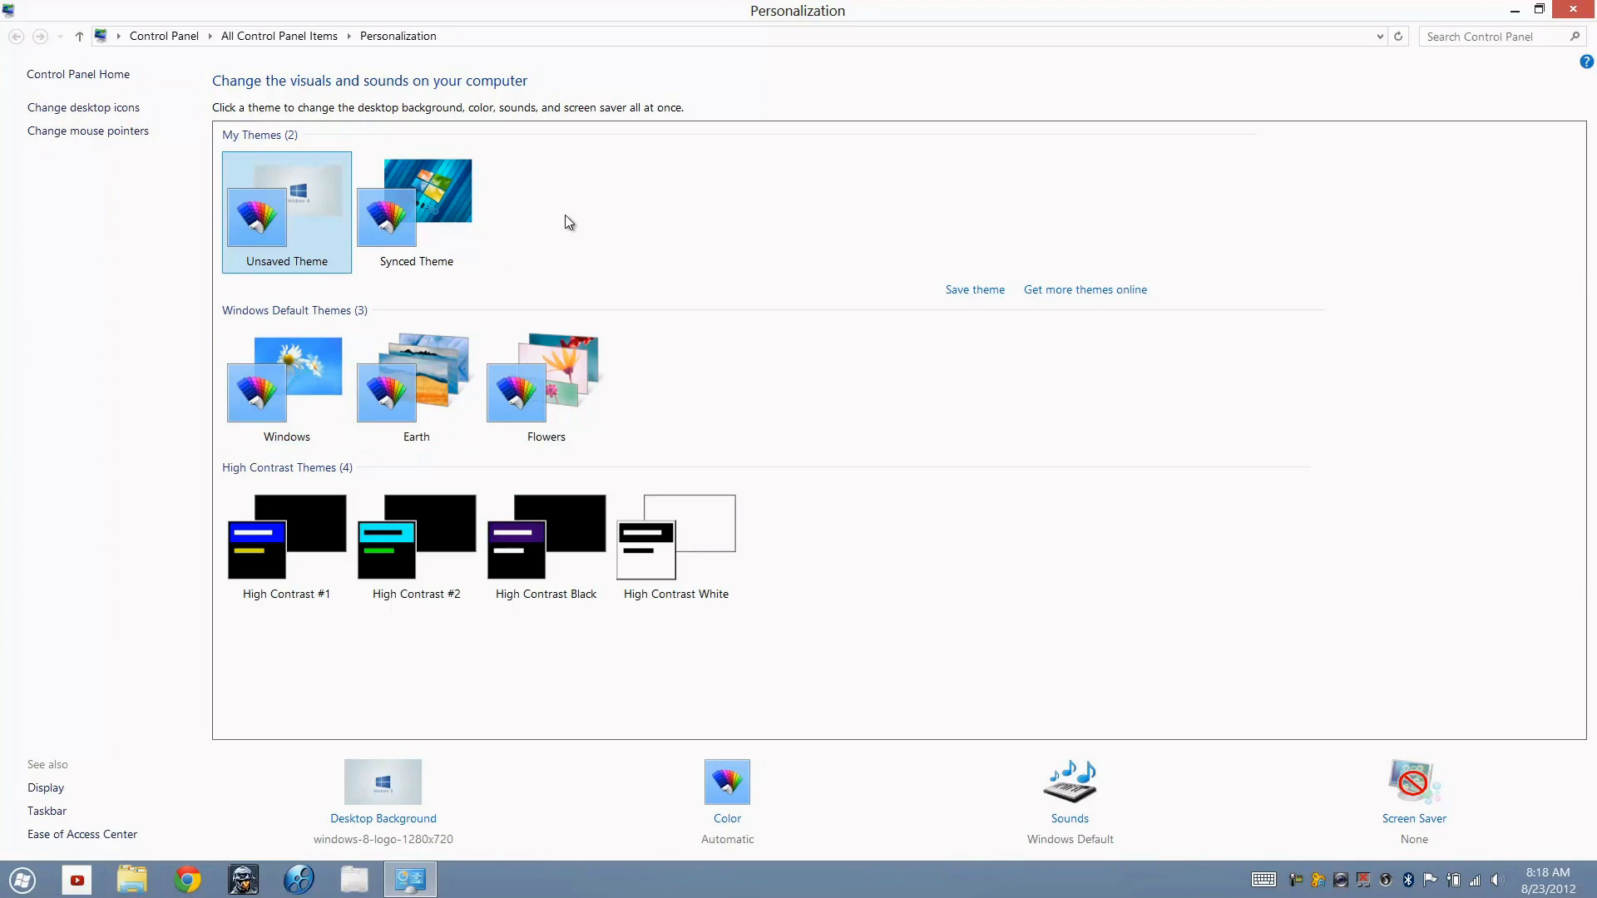